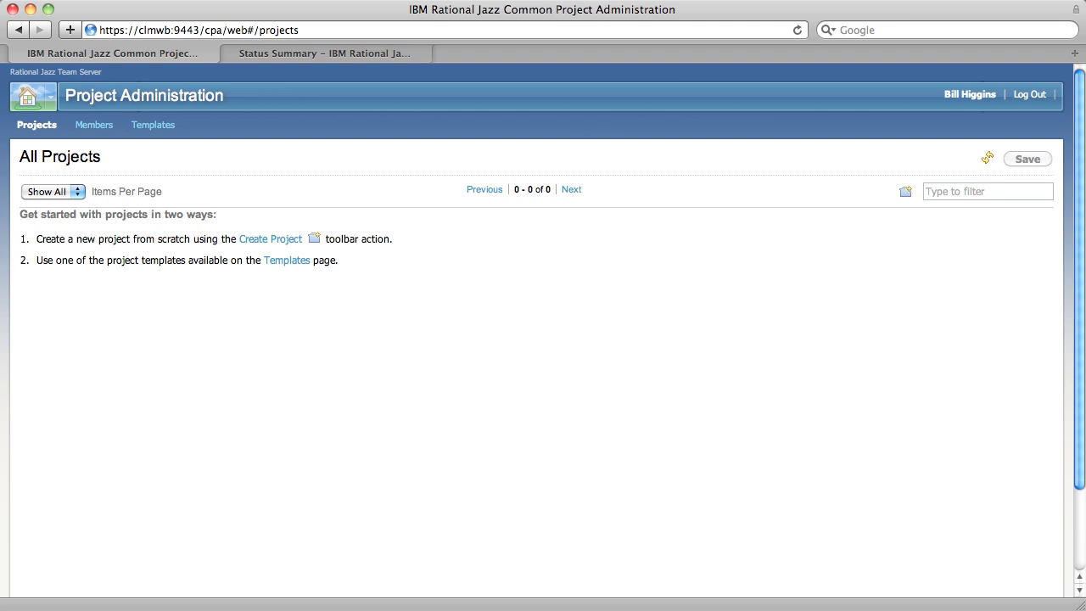
mouse_move(210, 359)
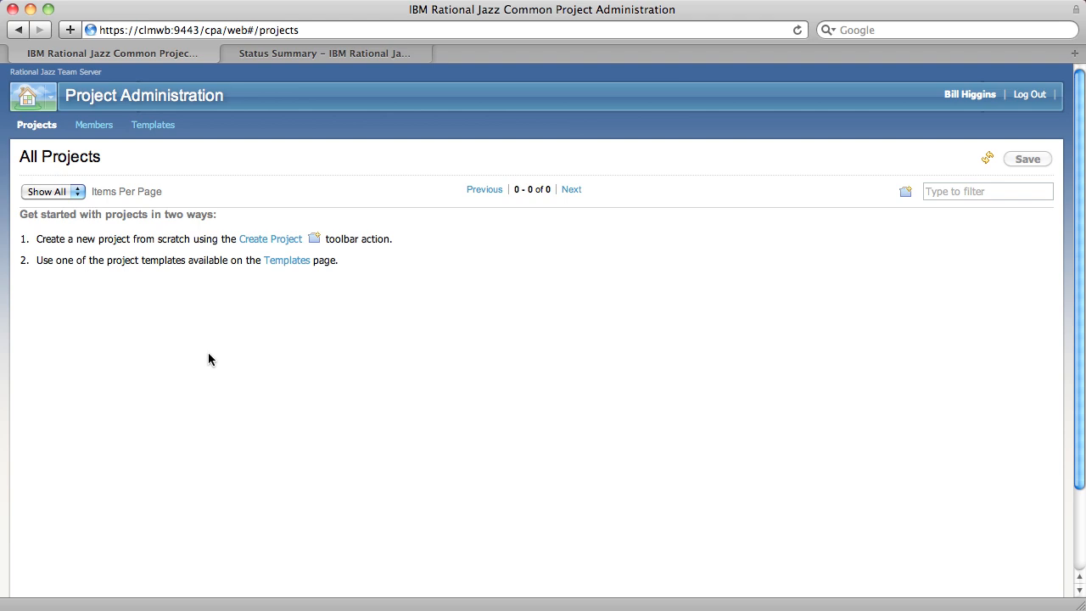
mouse_move(158, 139)
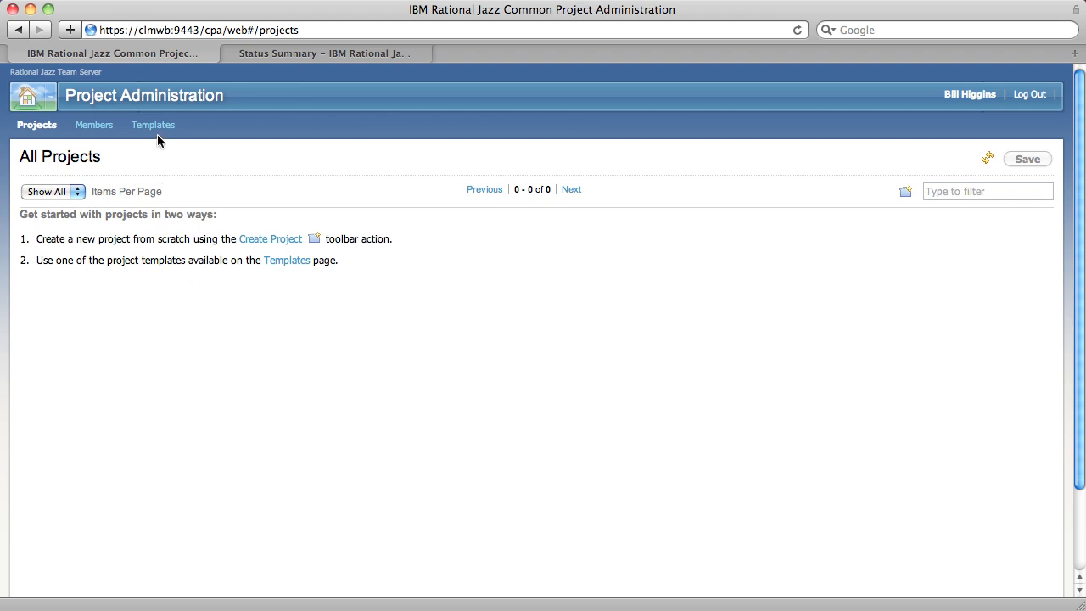
Show the Project Templates page, which lists no templates yet.
click(152, 125)
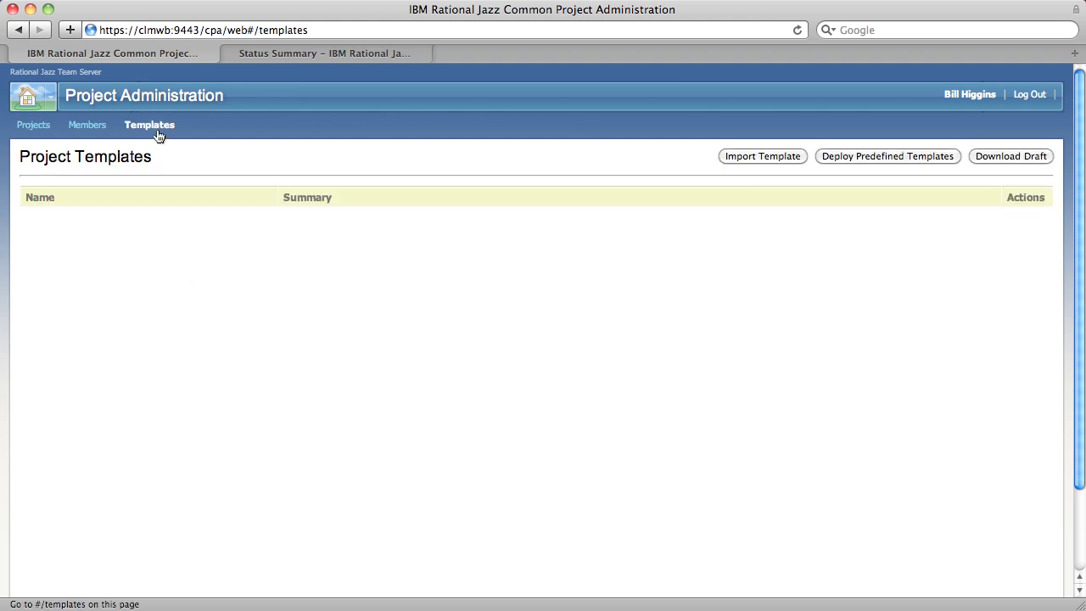
mouse_move(185, 135)
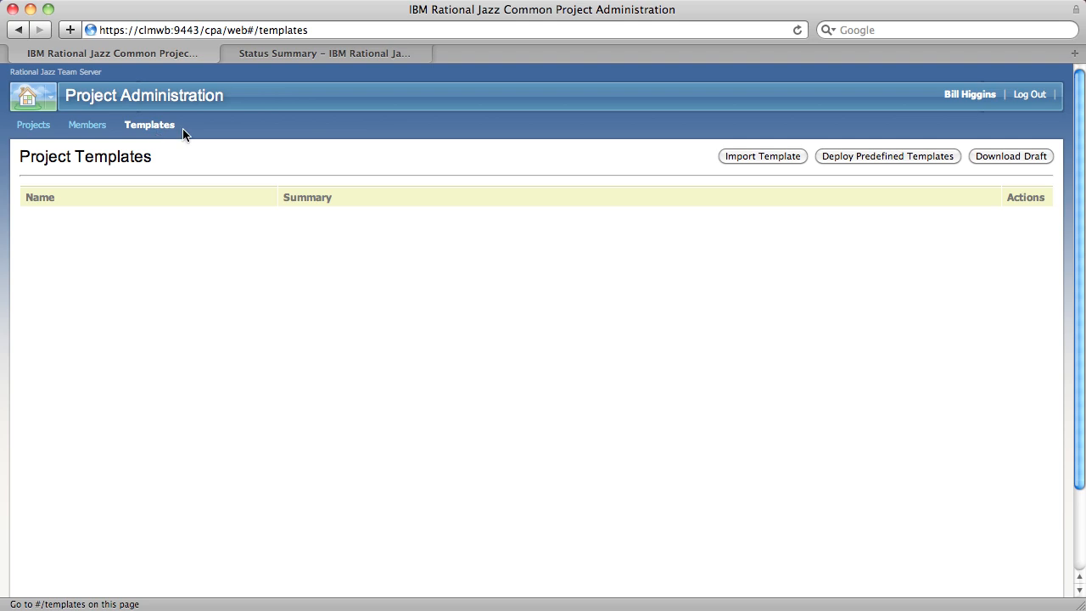
mouse_move(884, 175)
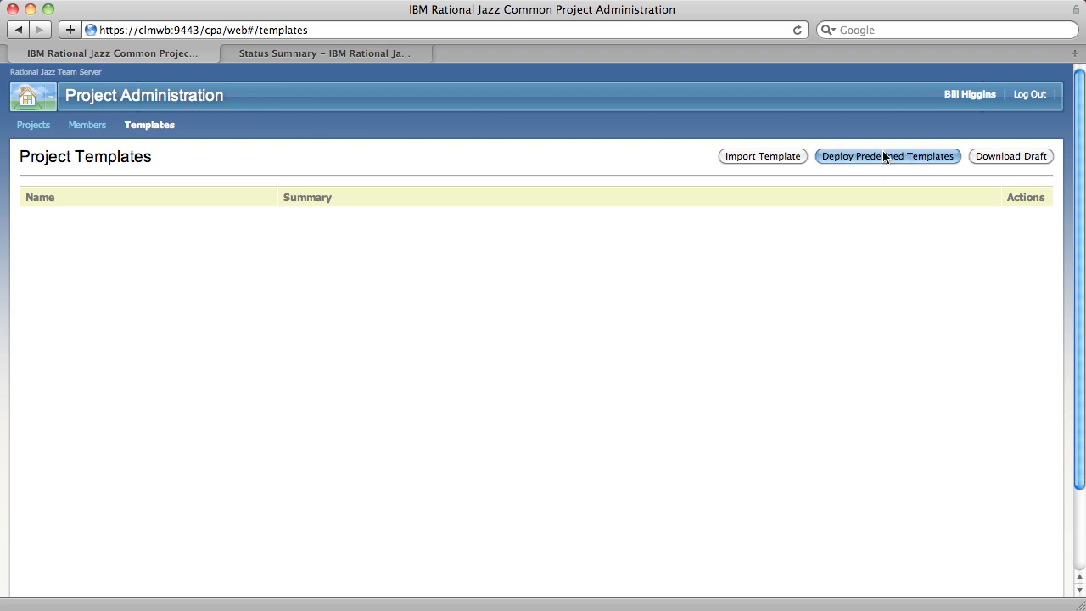
Deploy the predefined templates so five, including Rational Quality Professional, are listed.
click(887, 156)
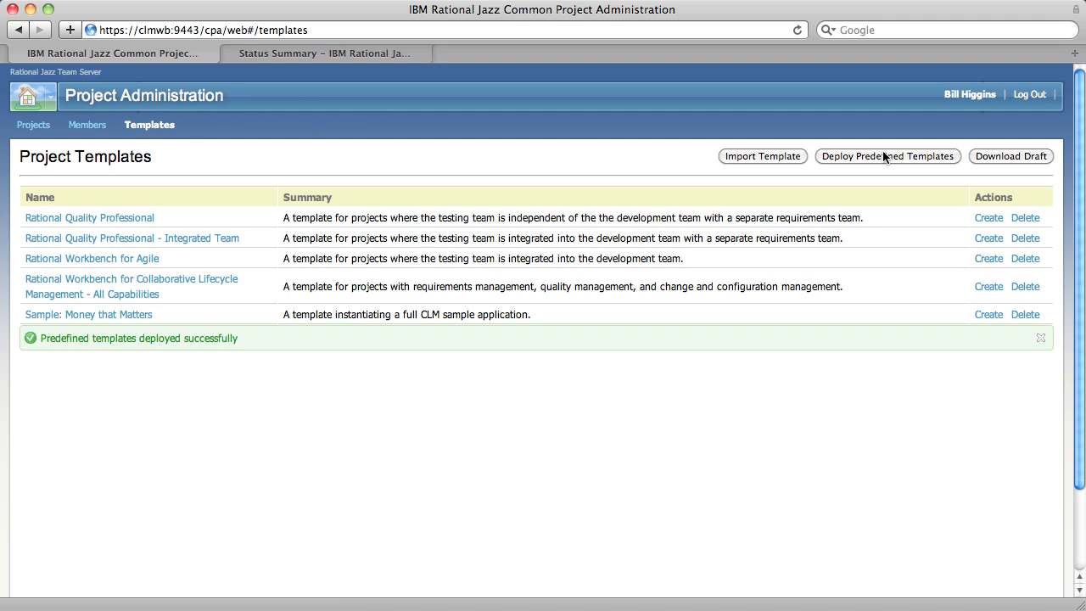
mouse_move(412, 276)
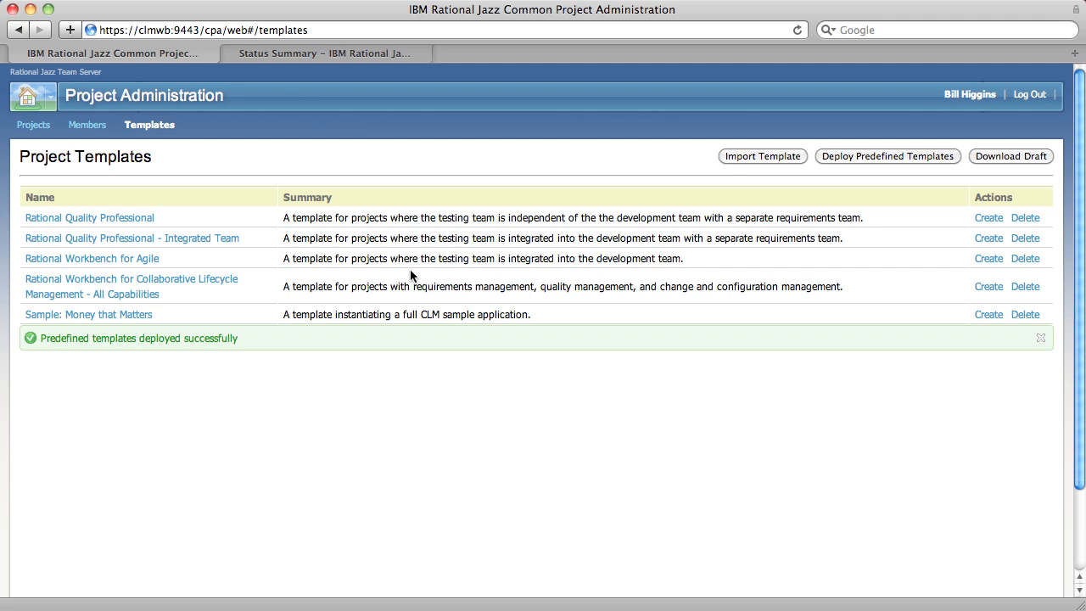
mouse_move(267, 291)
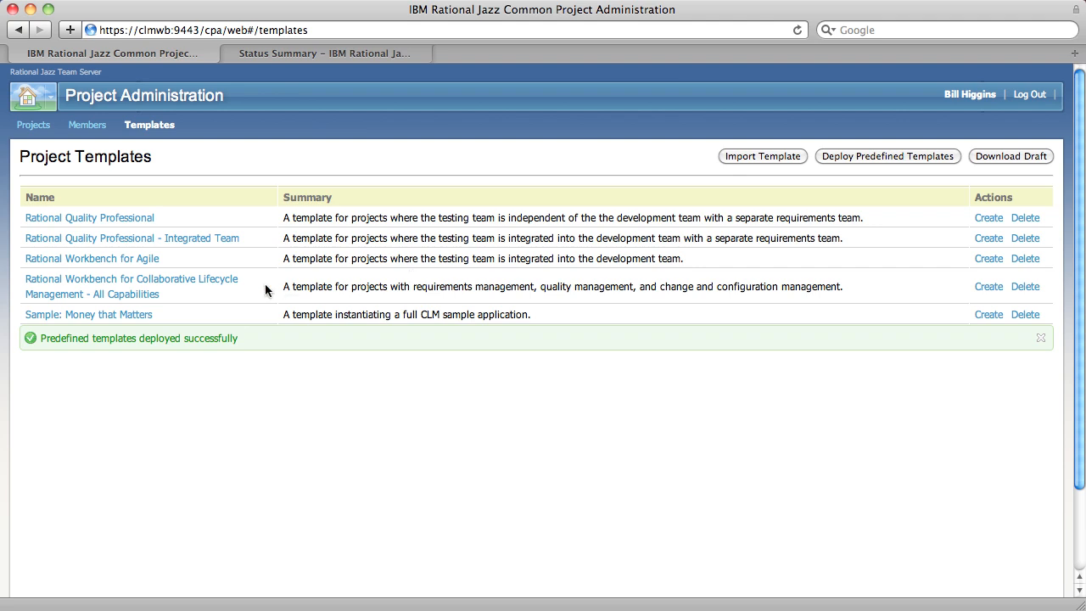
mouse_move(635, 332)
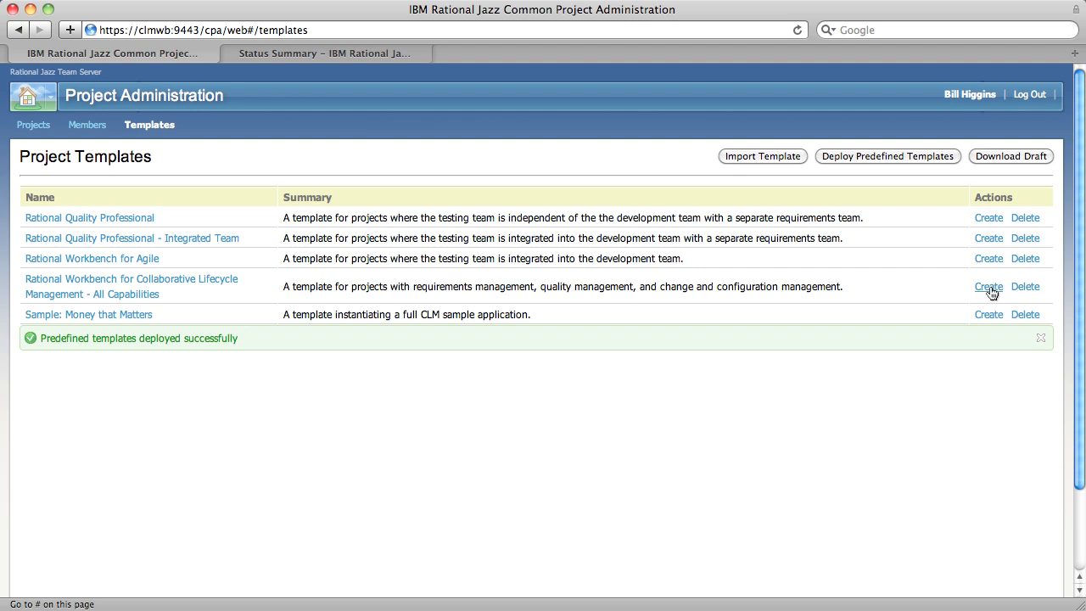
Create 'Integration Project' from the Collaborative Lifecycle Management All Capabilities template and save it.
click(988, 286)
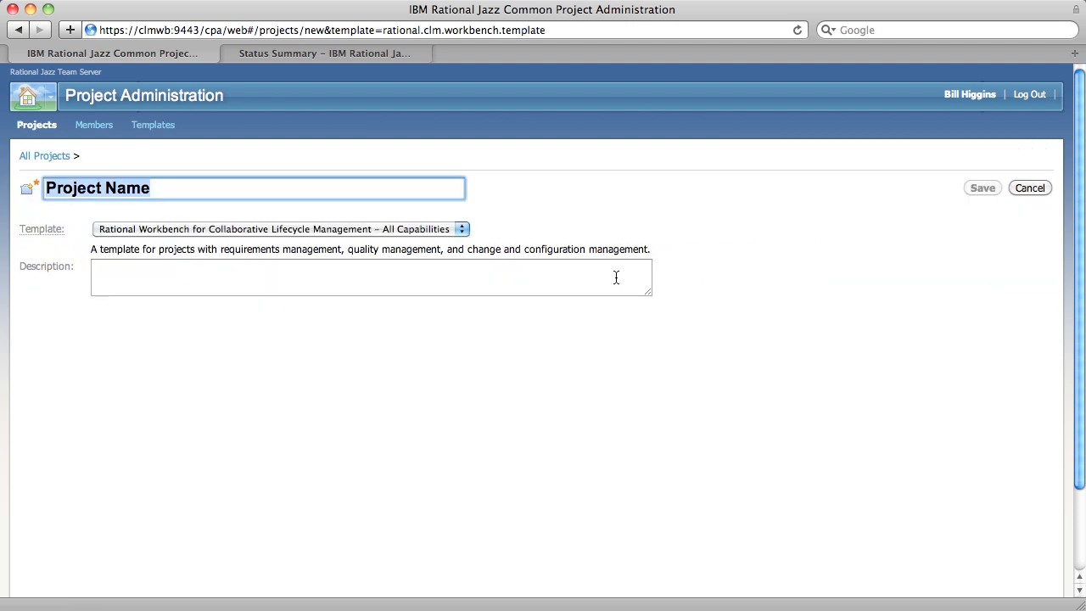
mouse_move(378, 237)
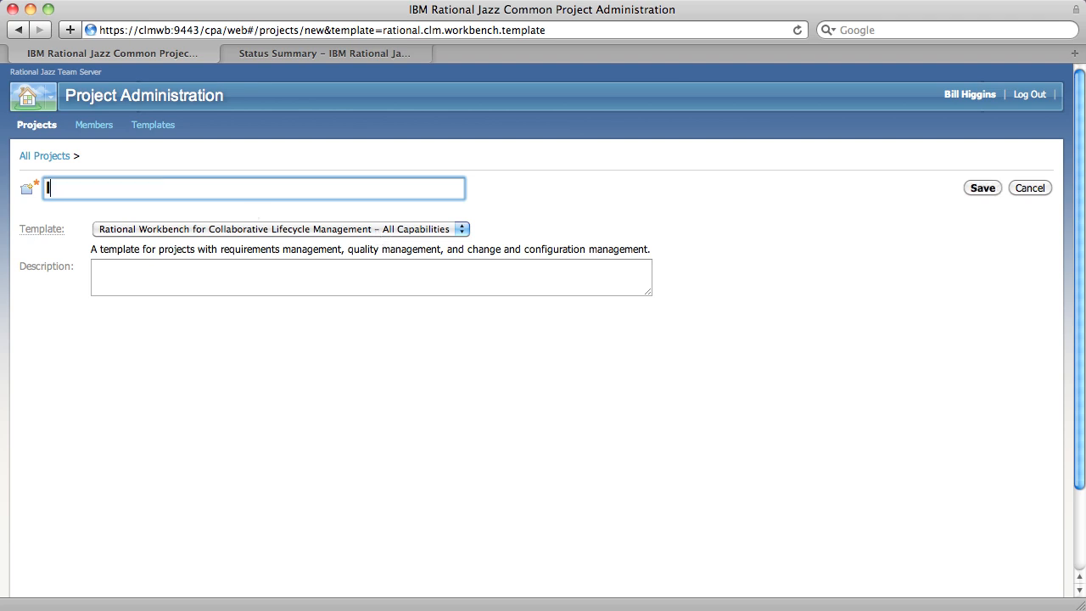
text(Integration Proj)
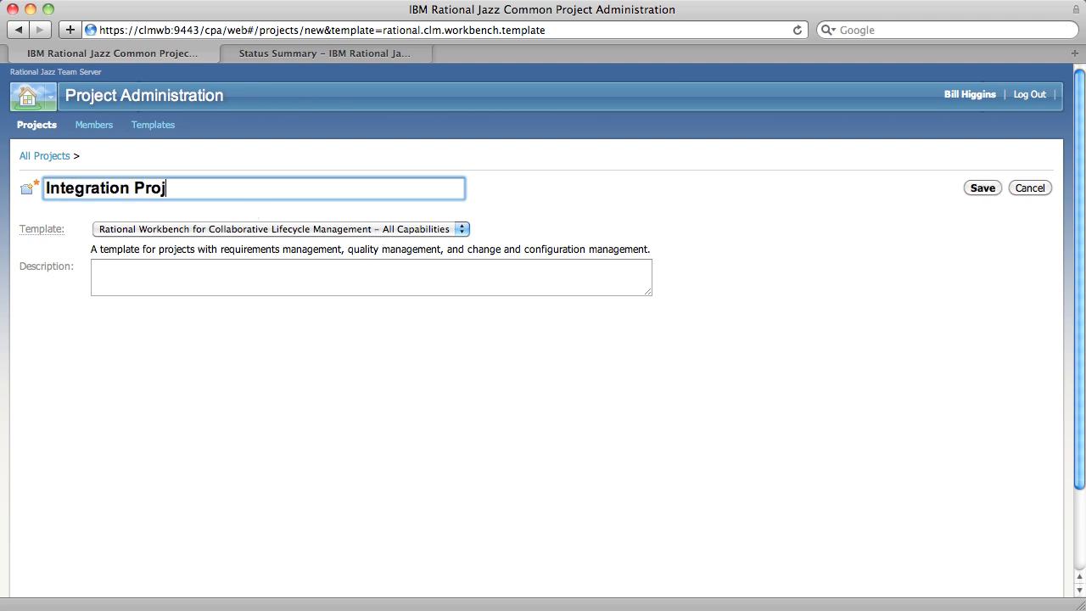
text(ect)
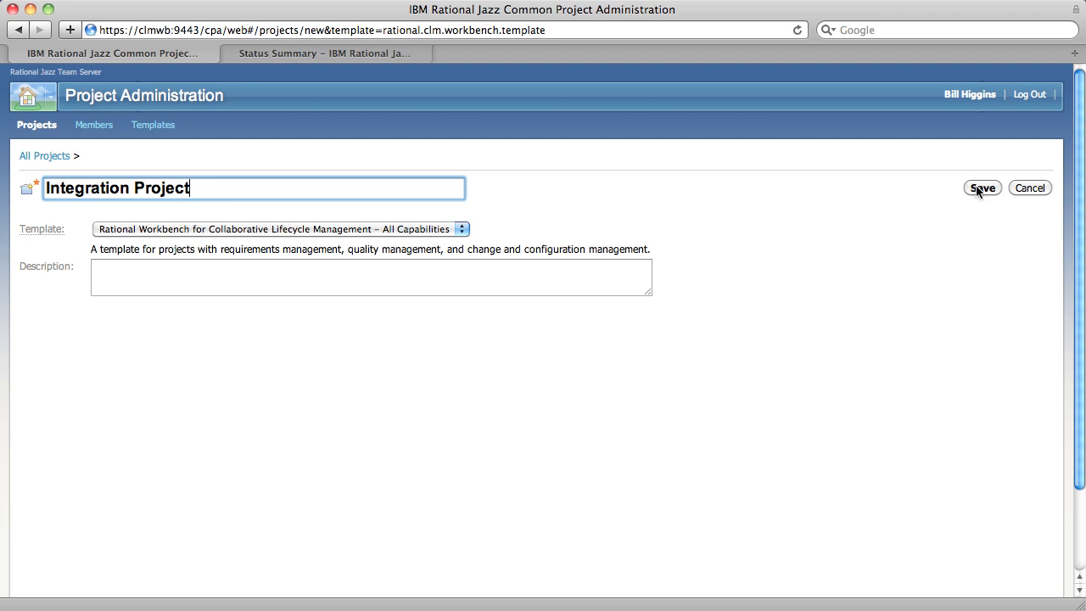
click(981, 188)
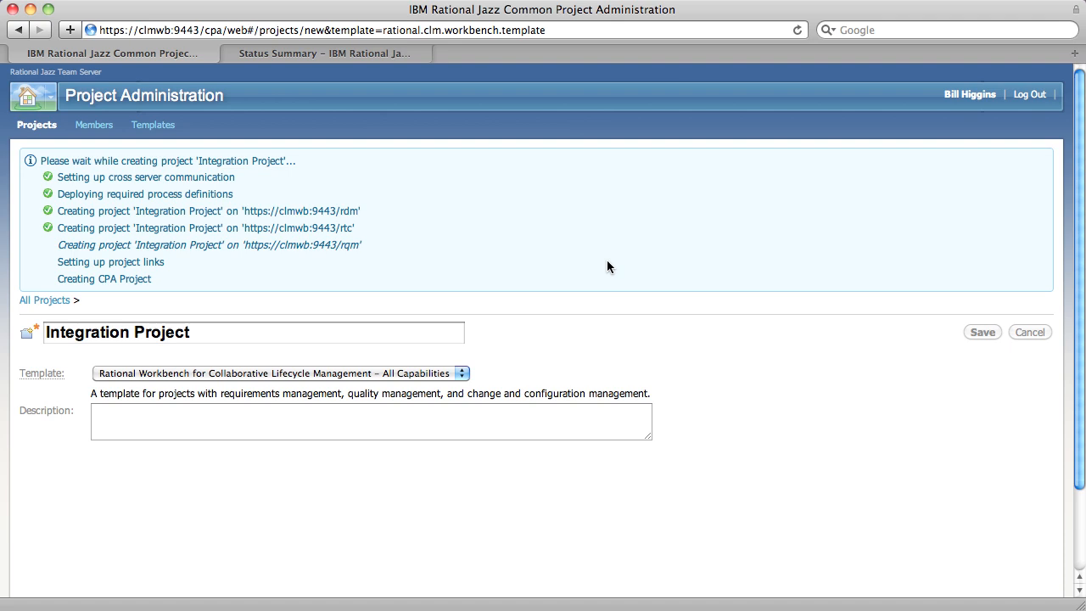
mouse_move(374, 227)
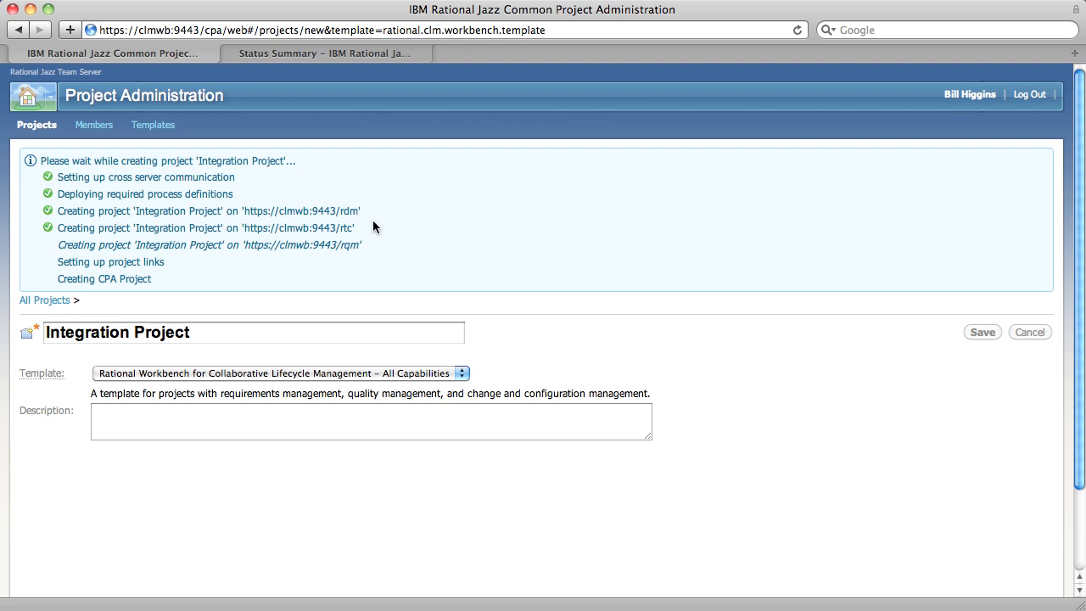
mouse_move(348, 232)
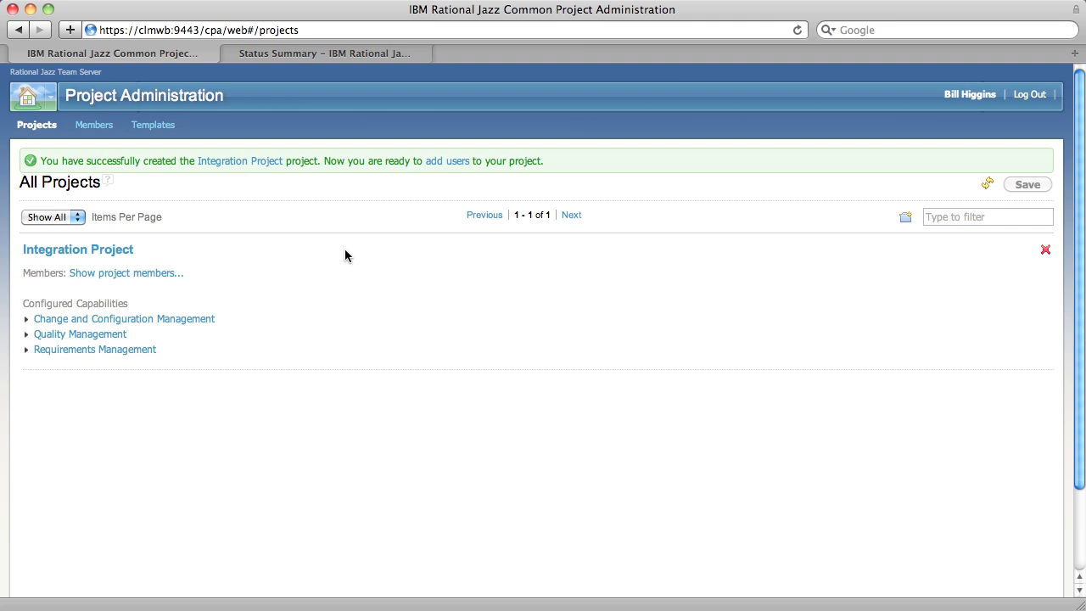
mouse_move(44, 307)
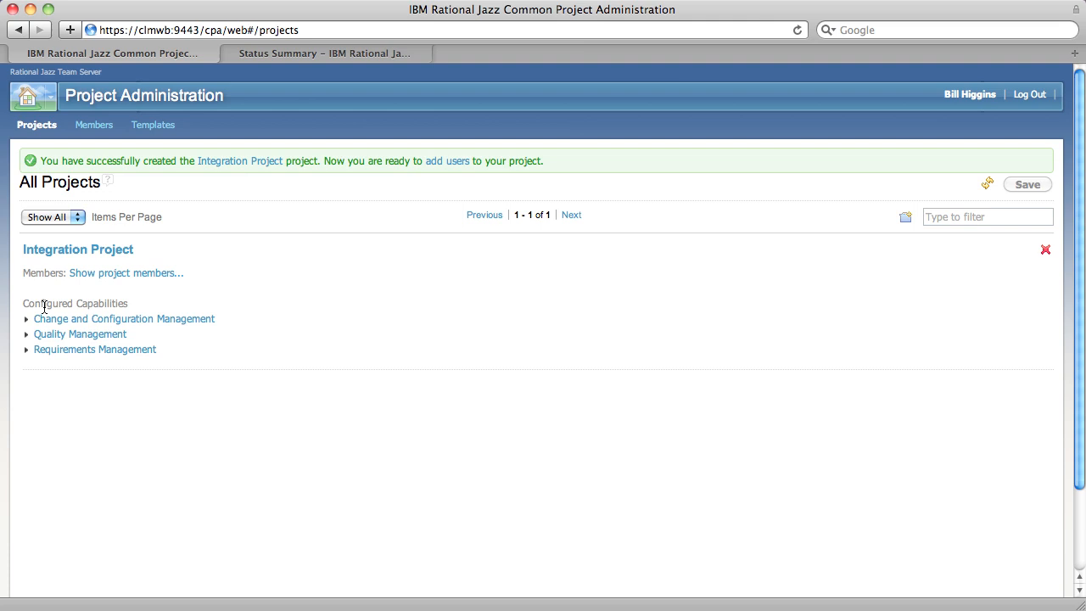
mouse_move(27, 330)
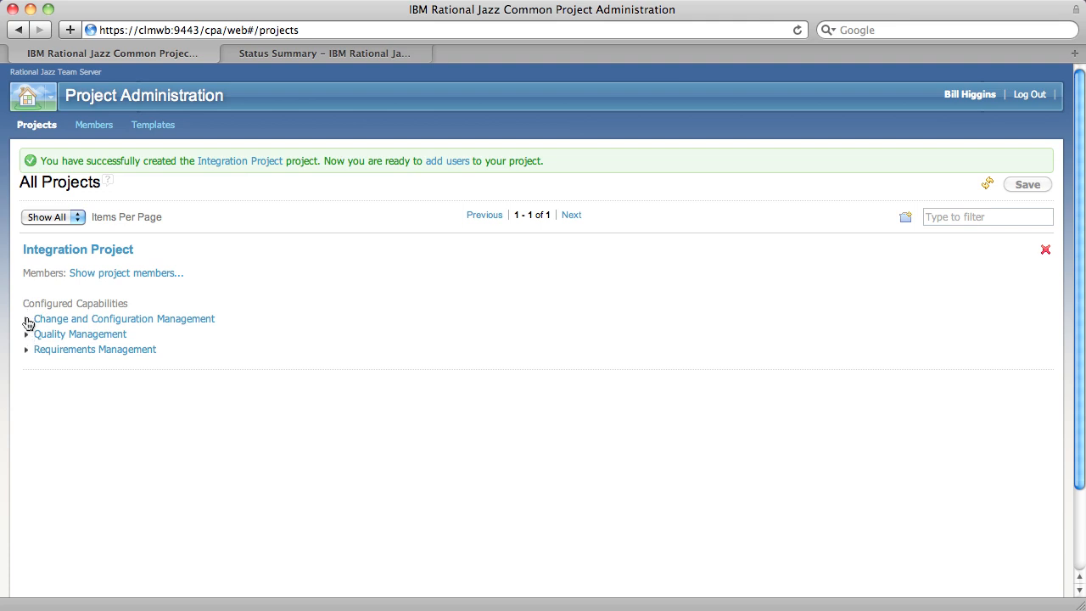
Expand Change and Configuration Management to show its context and service providers.
click(27, 324)
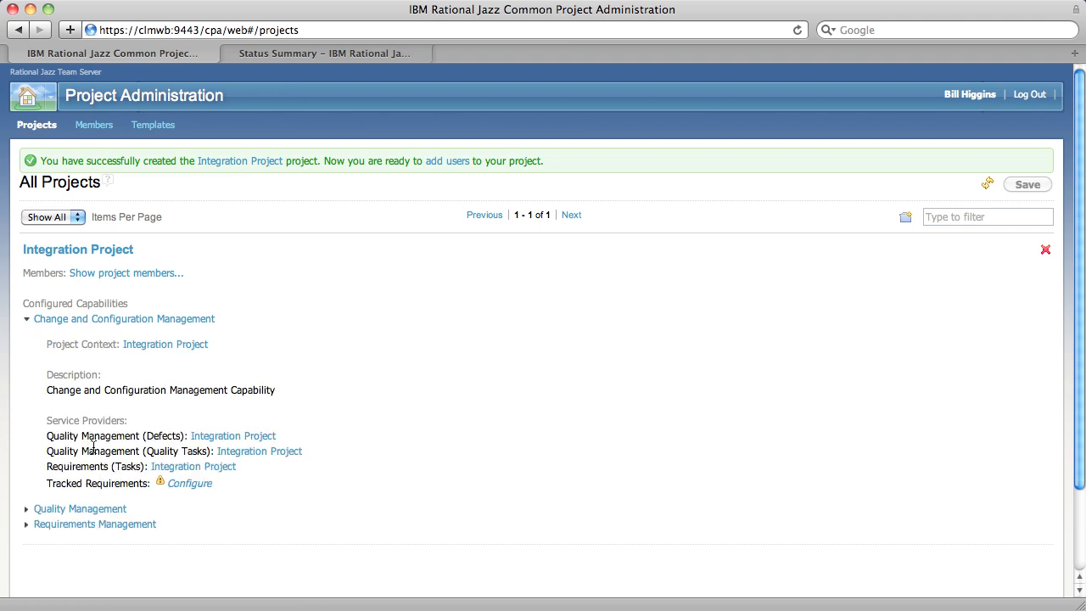
mouse_move(85, 332)
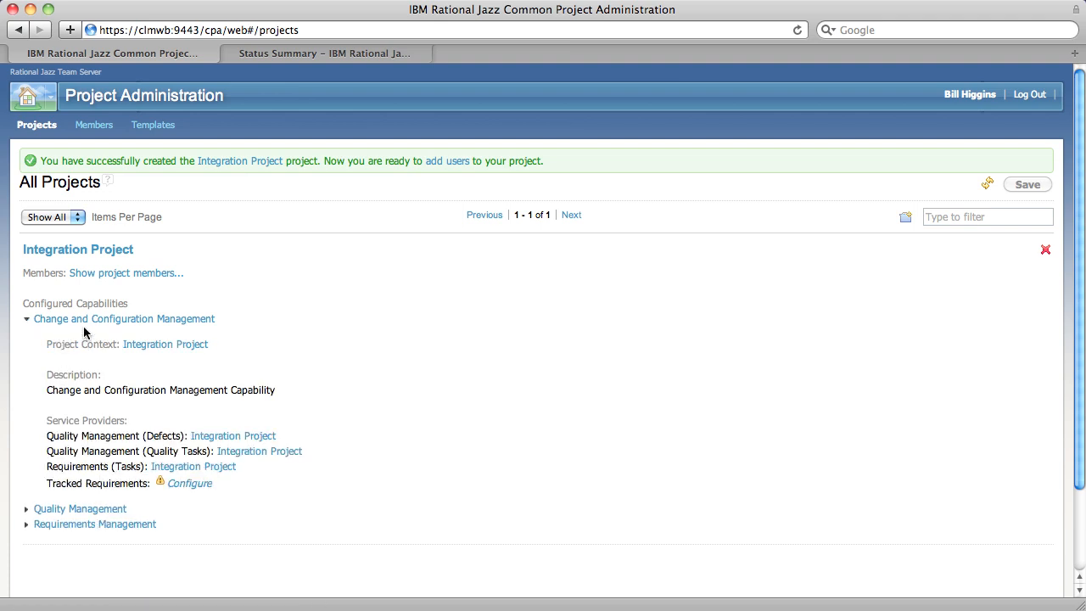
mouse_move(52, 460)
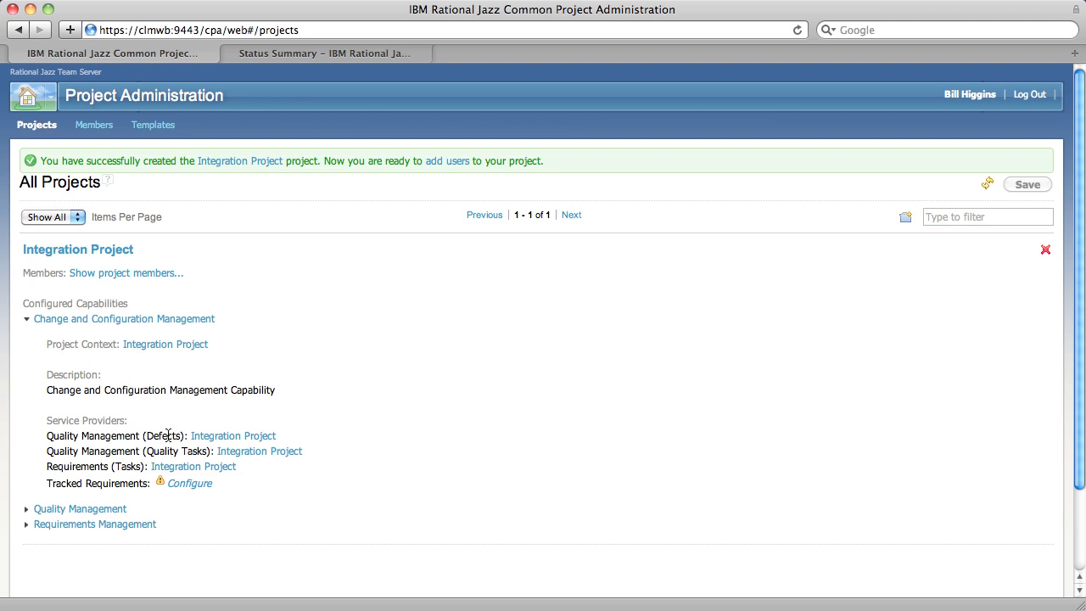
mouse_move(166, 344)
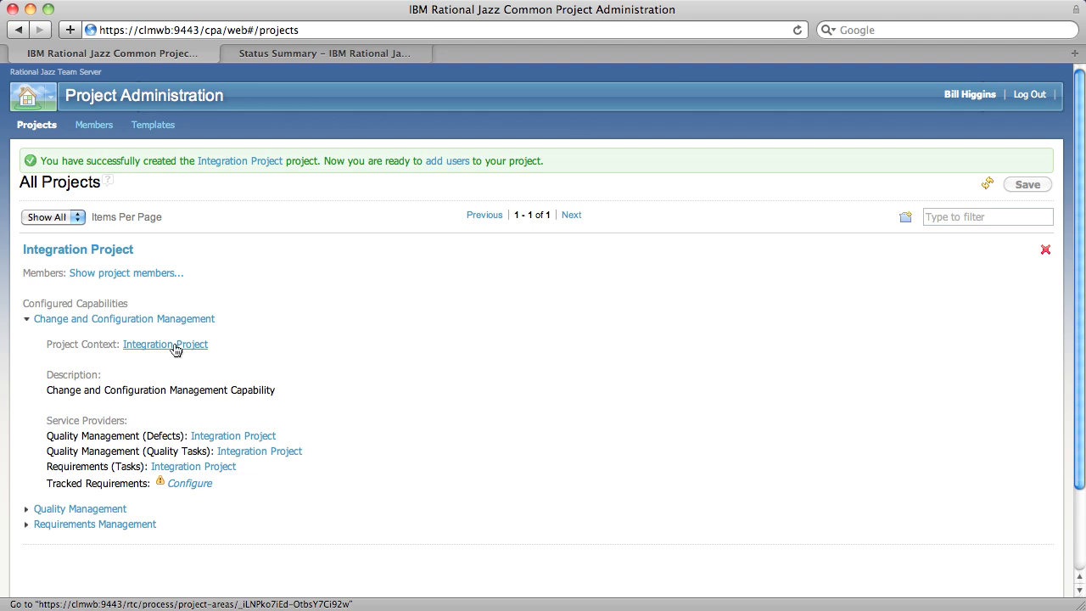
Follow the change management project context link back to the refreshed All Projects list.
click(166, 344)
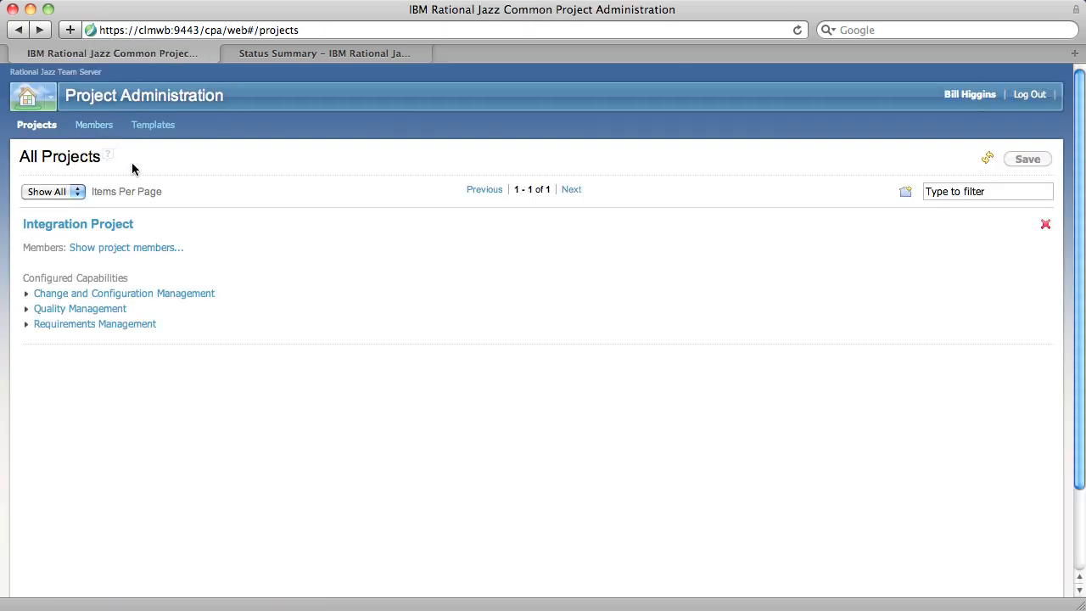
mouse_move(126, 246)
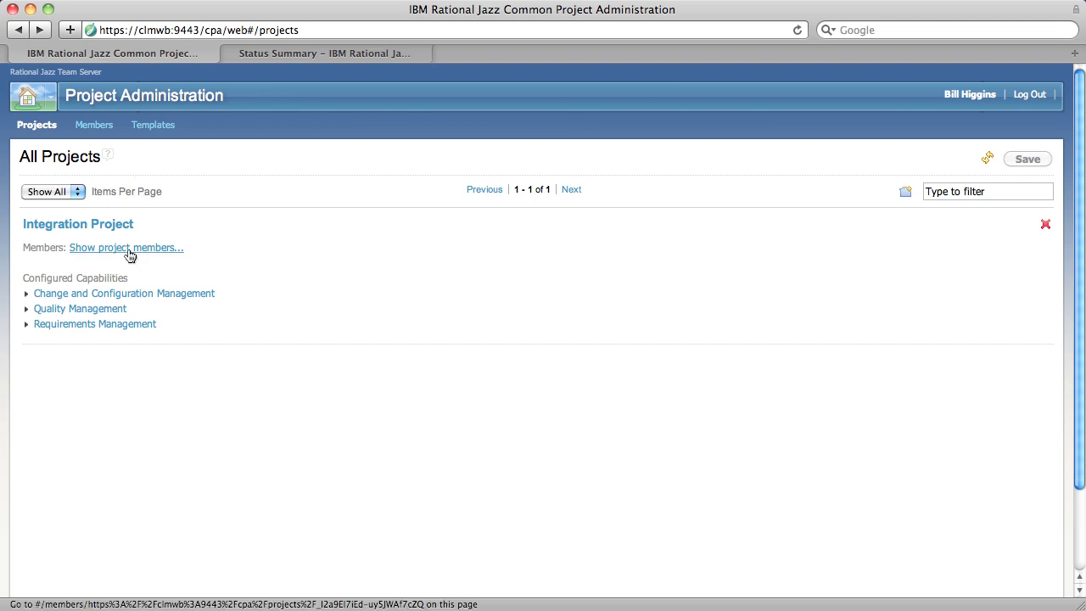
click(126, 247)
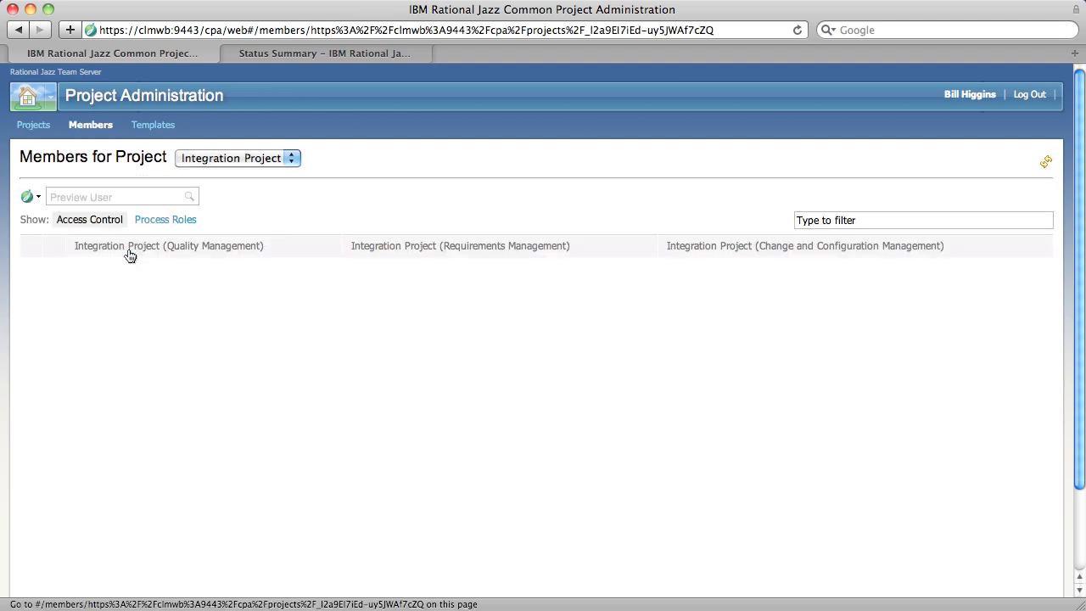
mouse_move(139, 294)
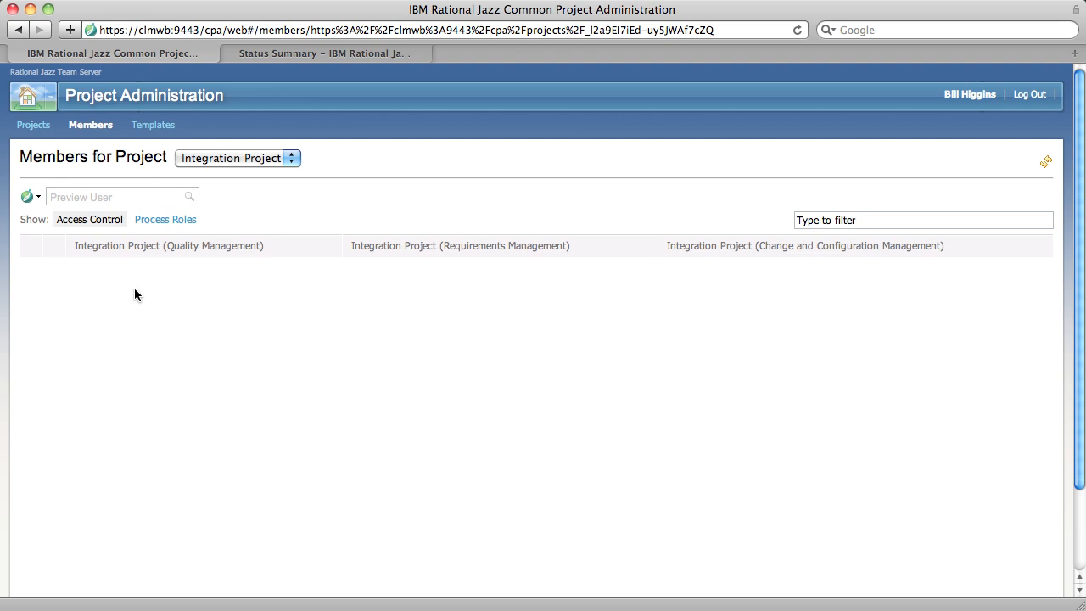
click(33, 125)
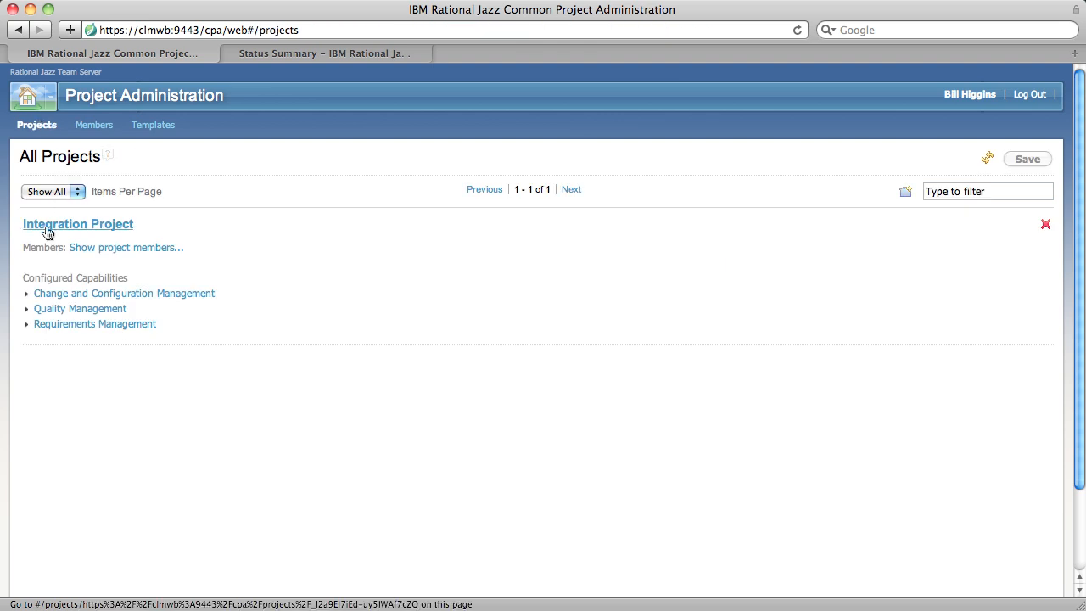
Update Integration Project's configuration rules from demo-rules.txt in Downloads and dismiss the confirmation.
click(77, 223)
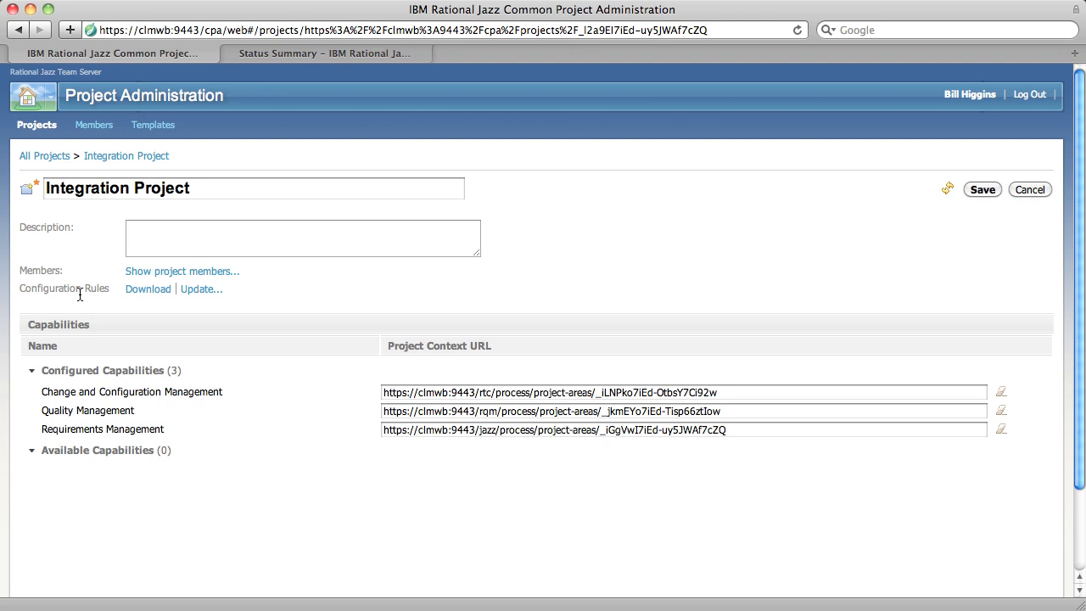
mouse_move(182, 271)
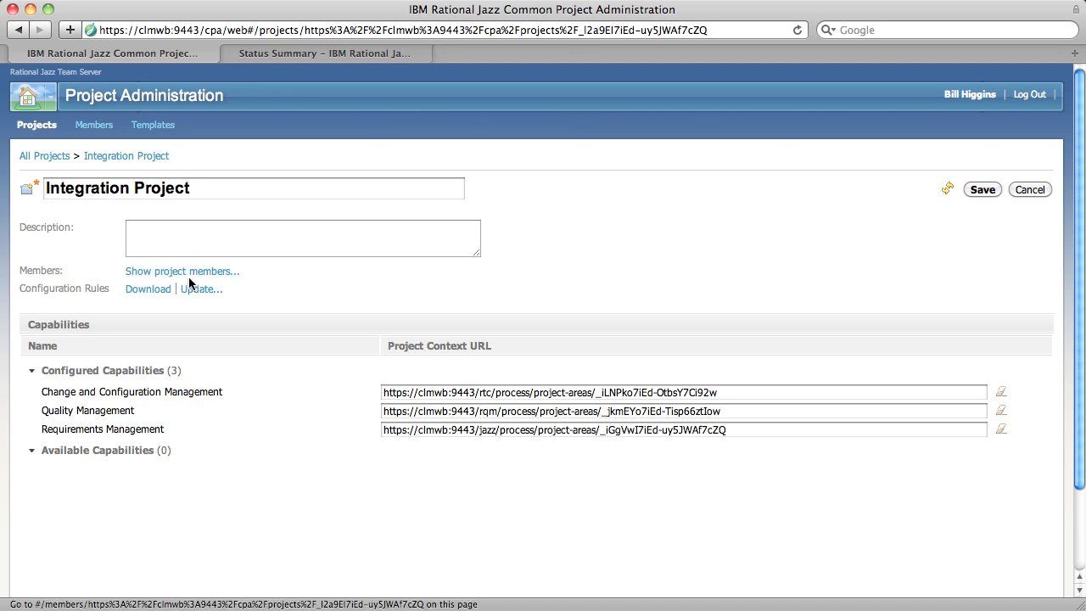
click(202, 288)
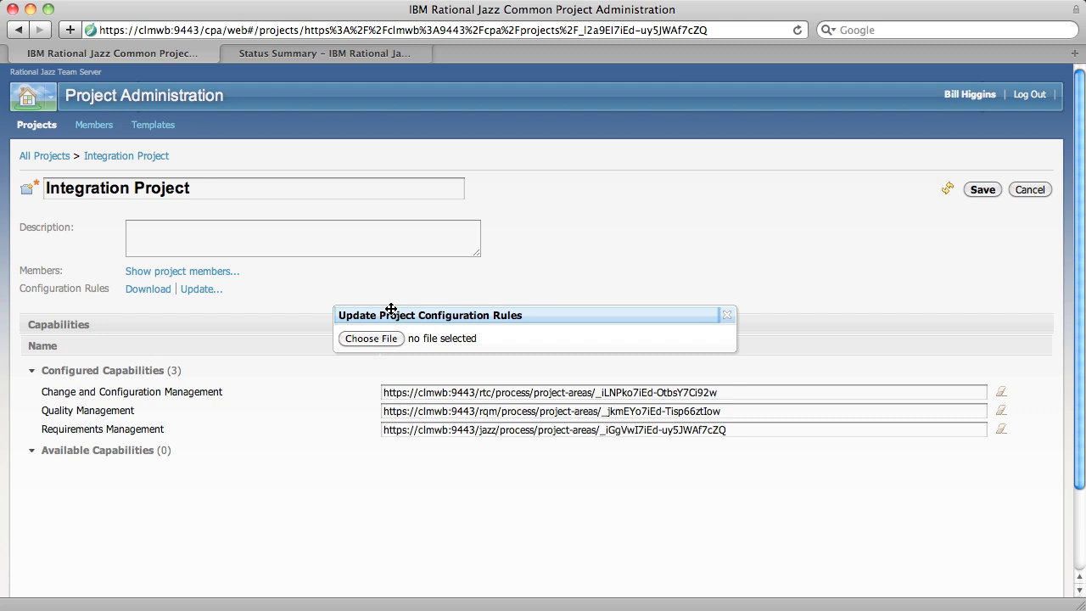
click(371, 338)
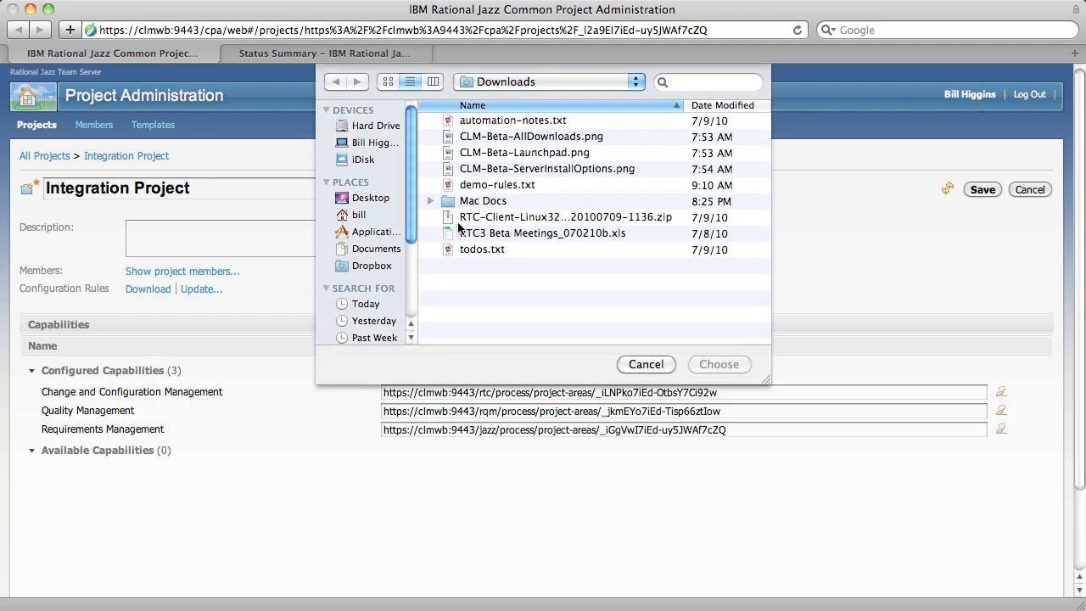
click(718, 364)
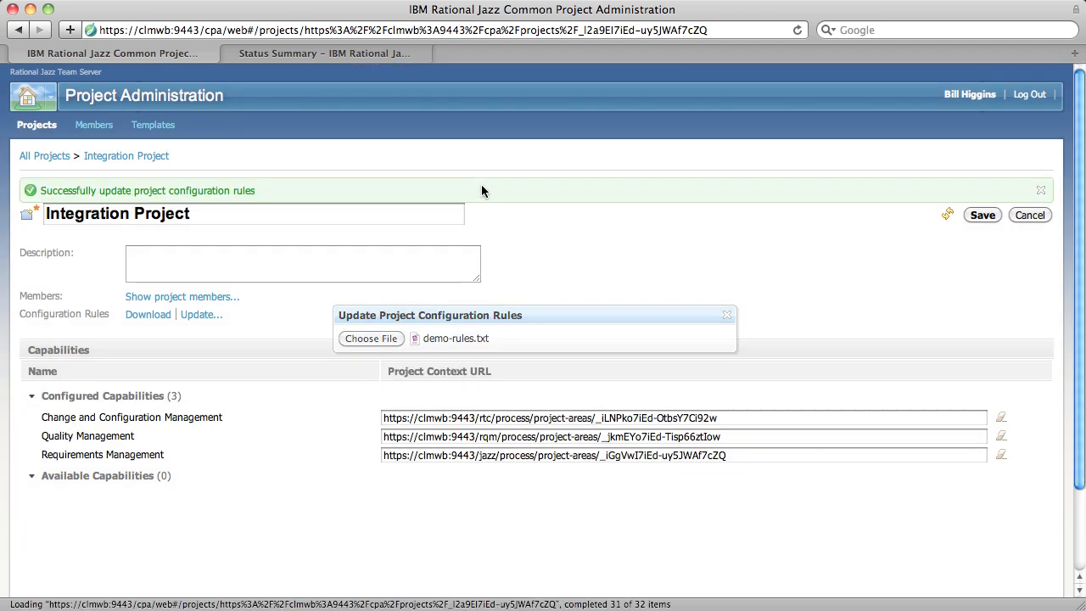
click(727, 315)
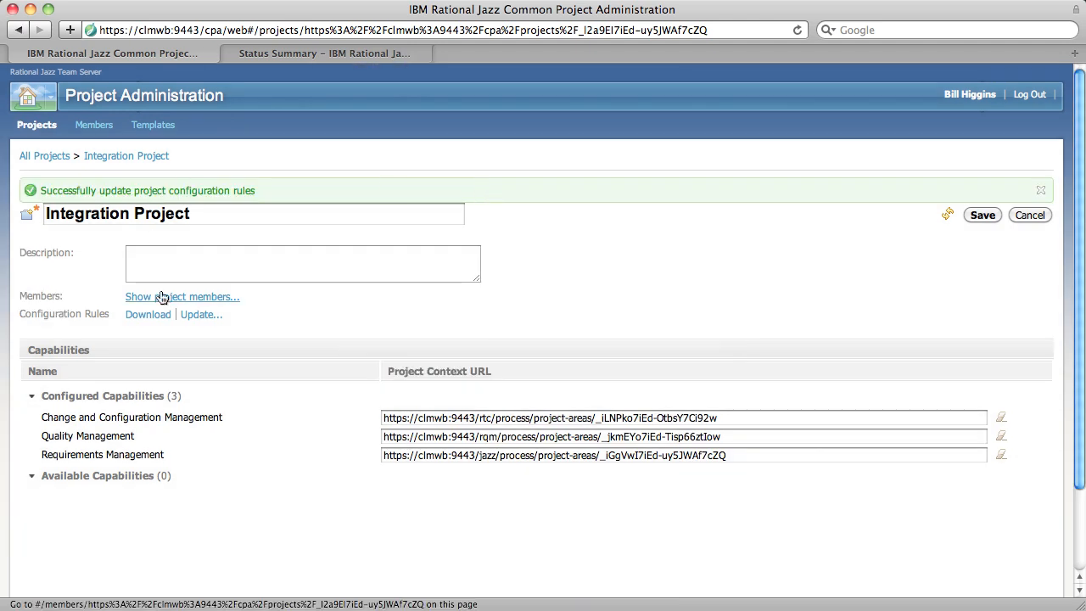
Add user Bill to Integration Project's members via the Preview User field.
click(181, 296)
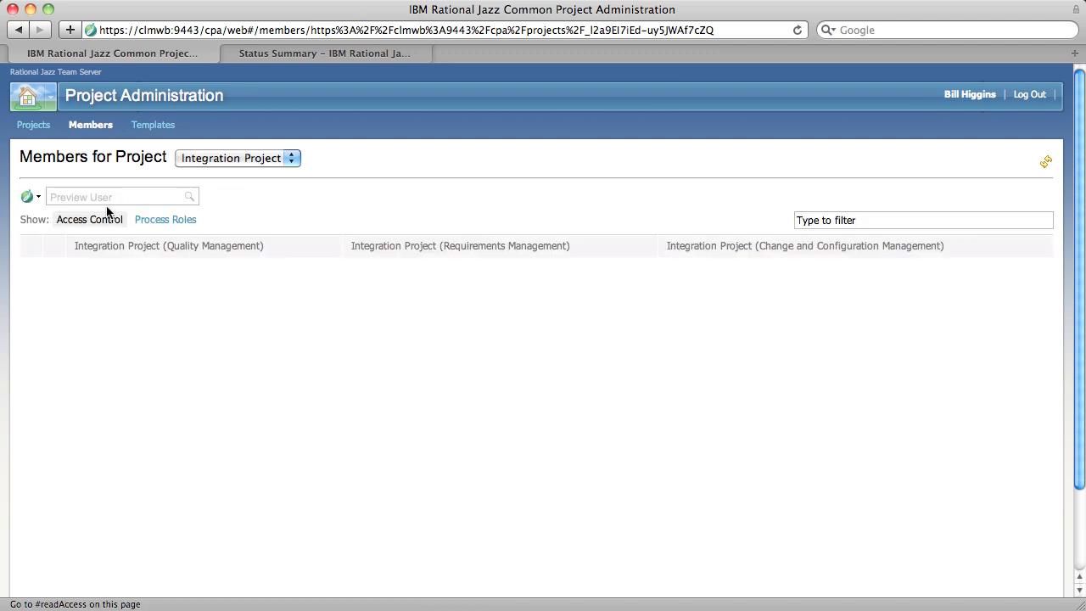
text(Bill)
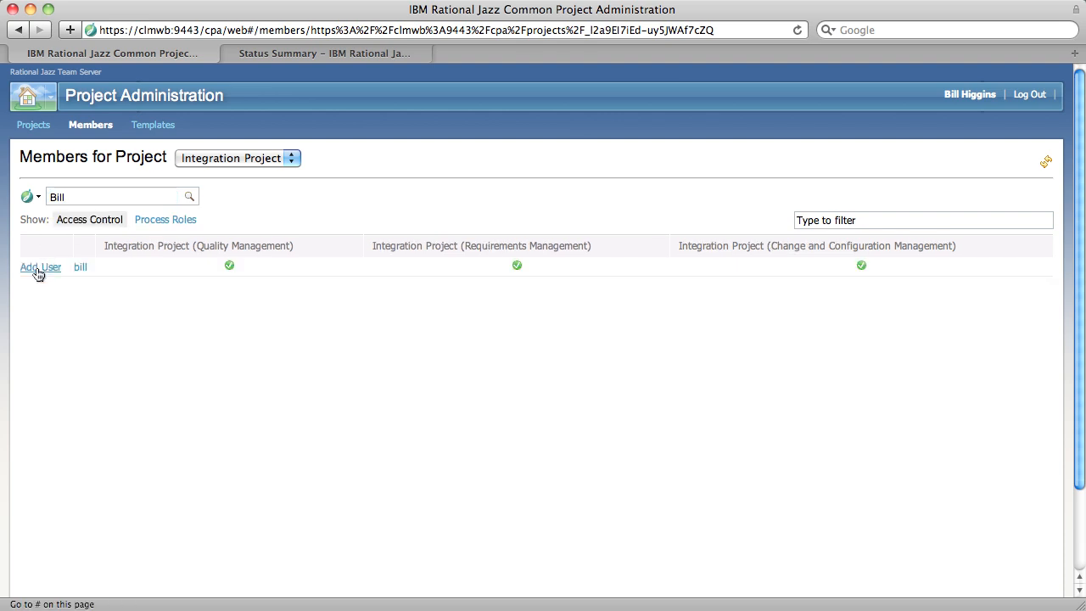
click(40, 266)
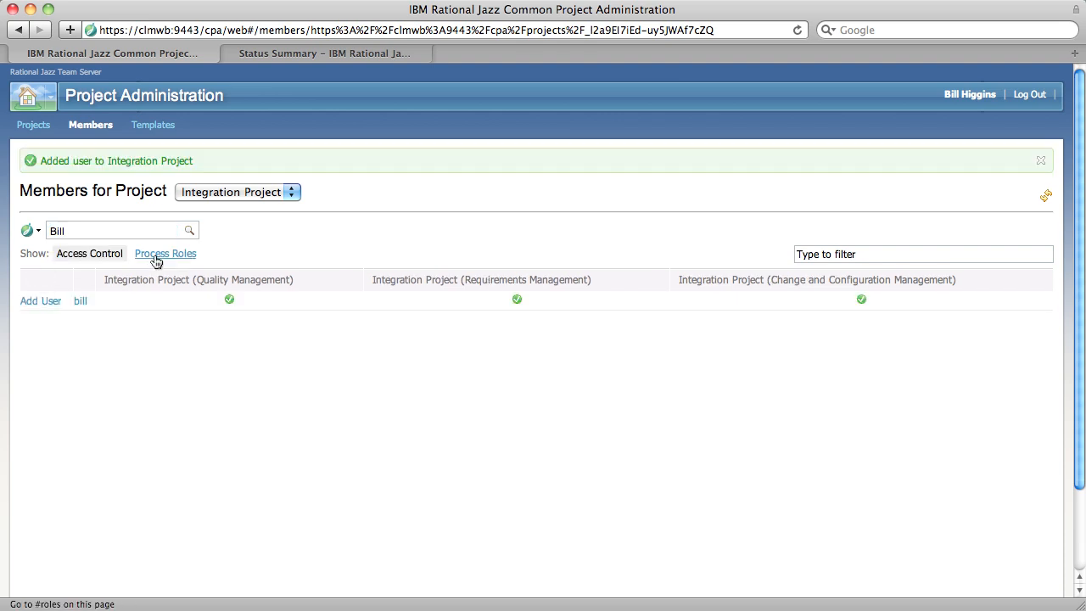
Show bill's process roles, flagged for missing tester and Team Member roles.
click(166, 253)
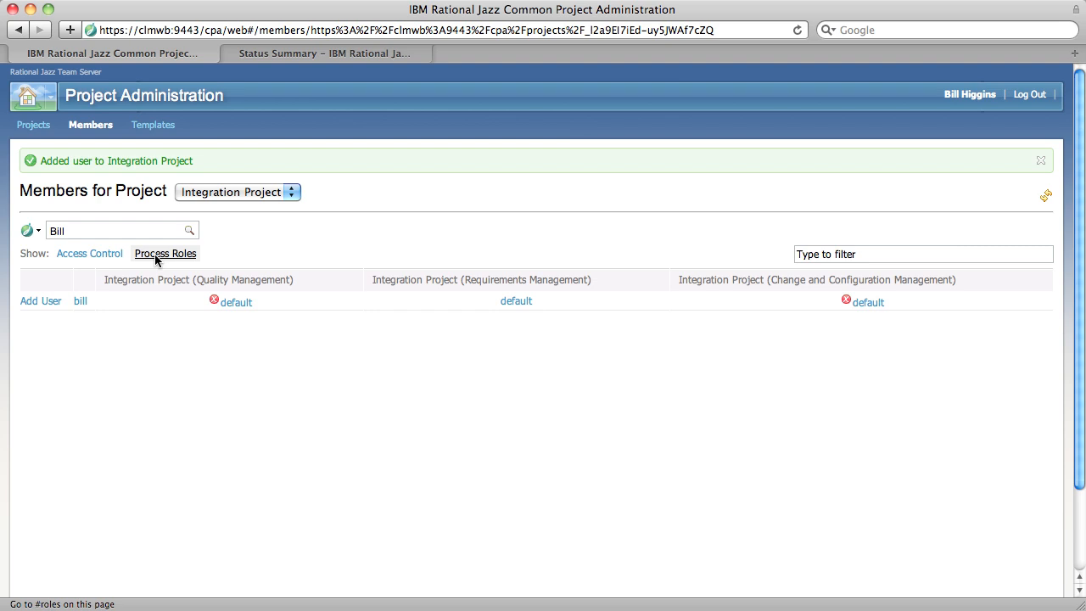
mouse_move(199, 306)
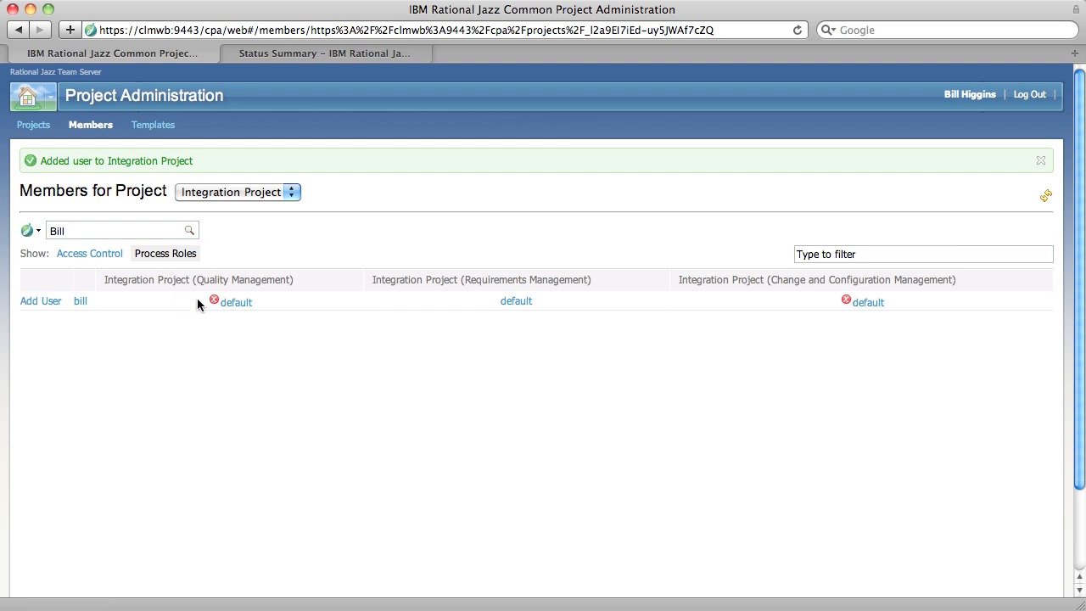
mouse_move(214, 300)
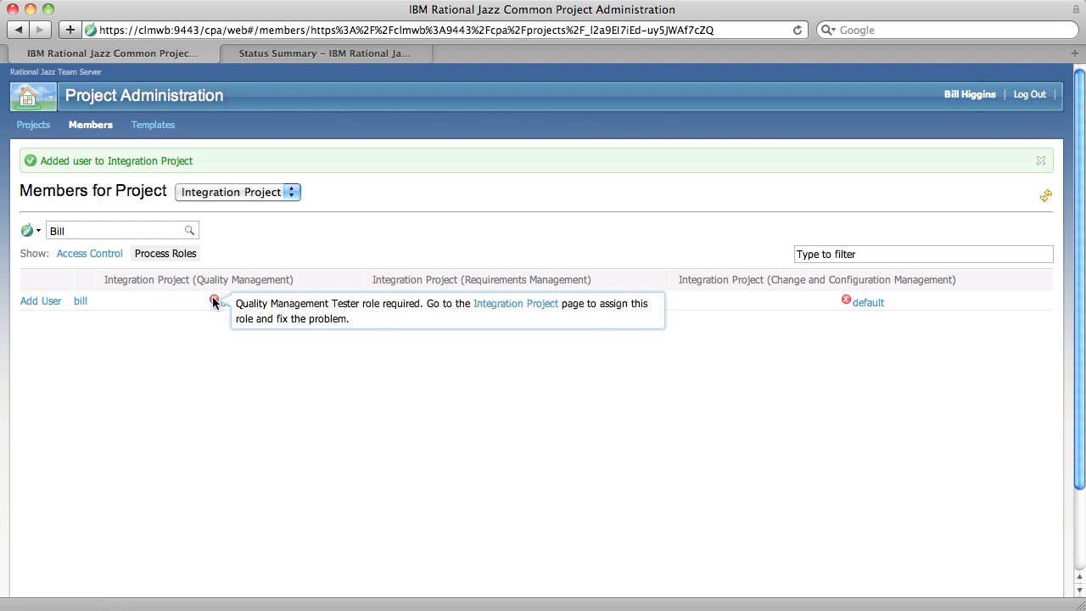
mouse_move(310, 348)
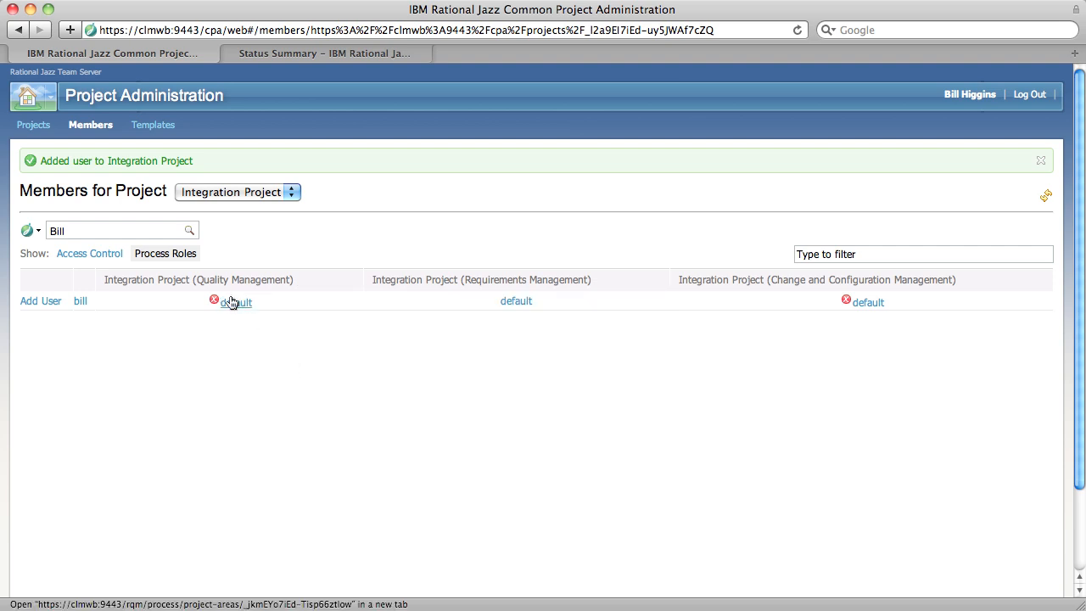
mouse_move(851, 301)
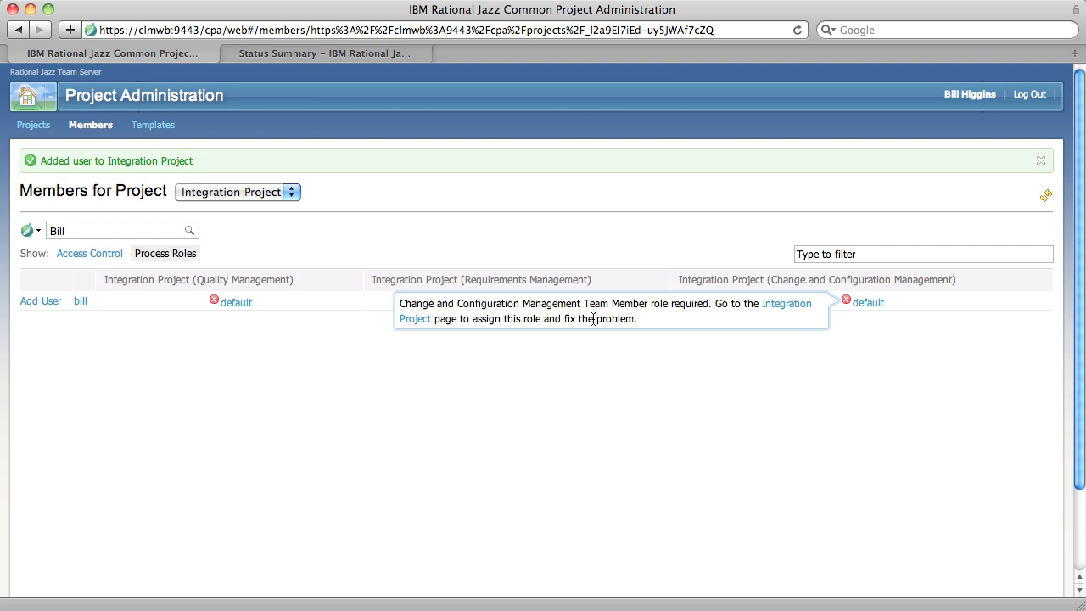
mouse_move(619, 315)
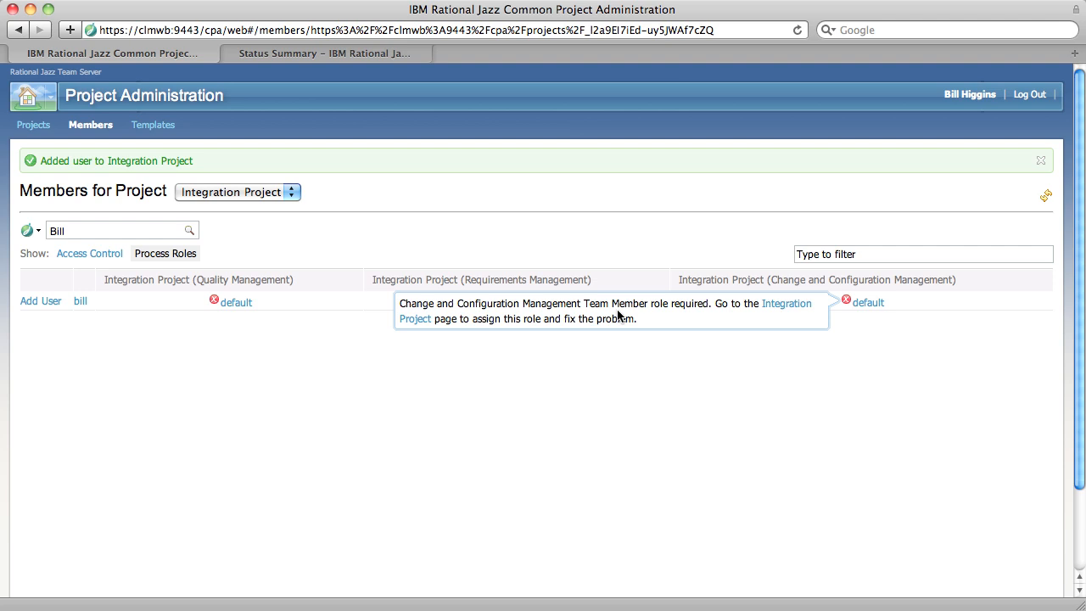
mouse_move(249, 342)
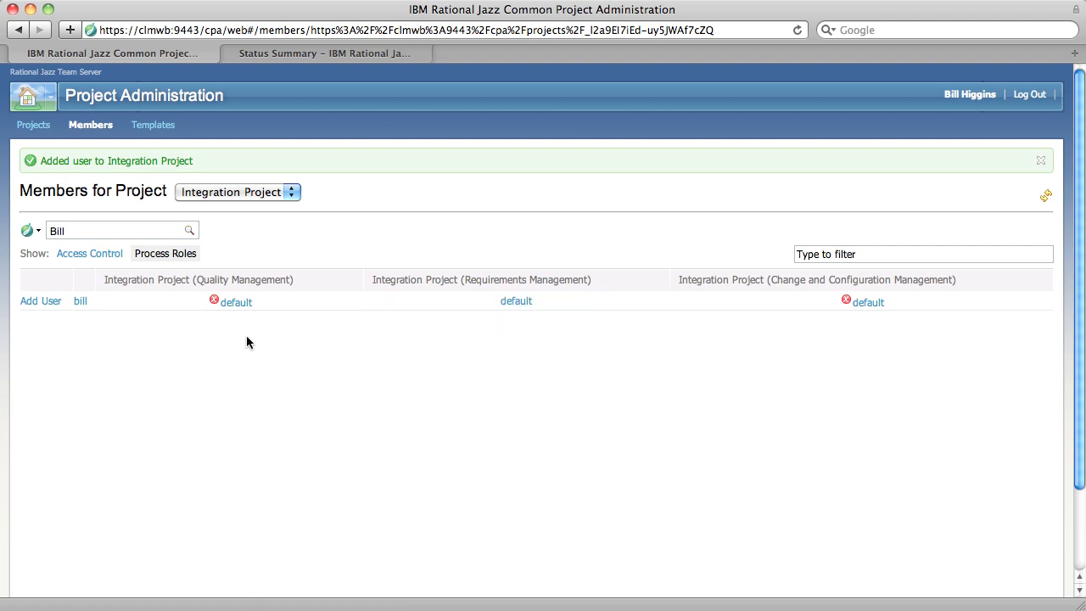
mouse_move(214, 299)
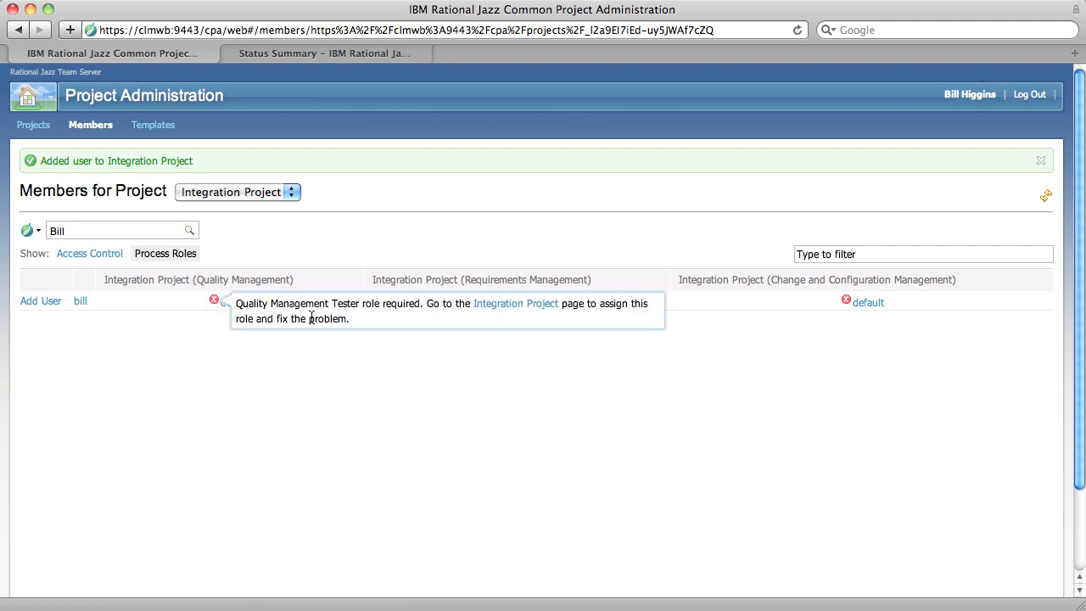
mouse_move(515, 304)
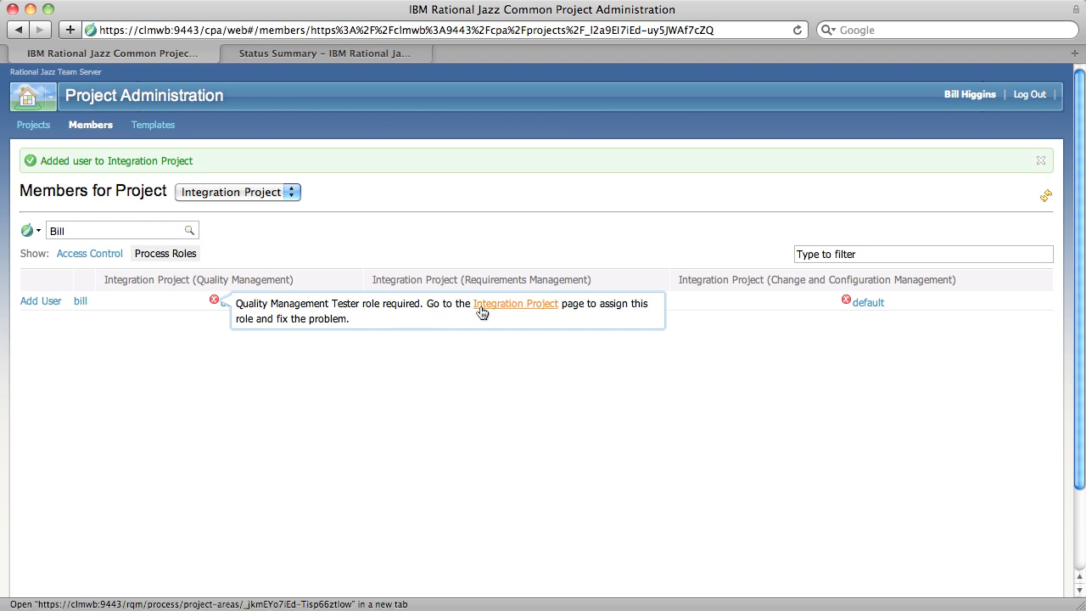
click(515, 304)
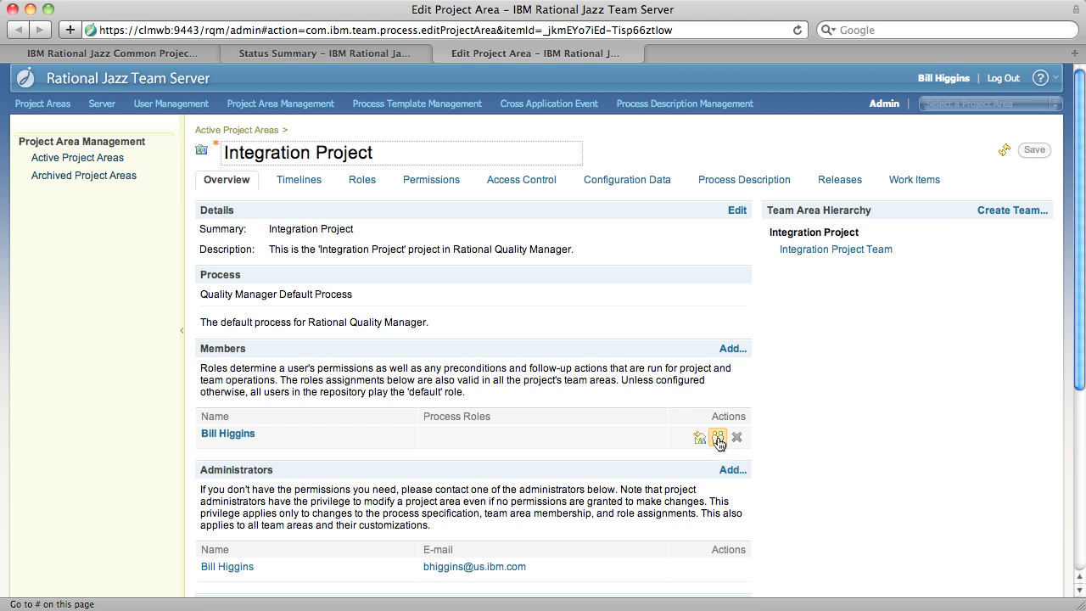
click(718, 438)
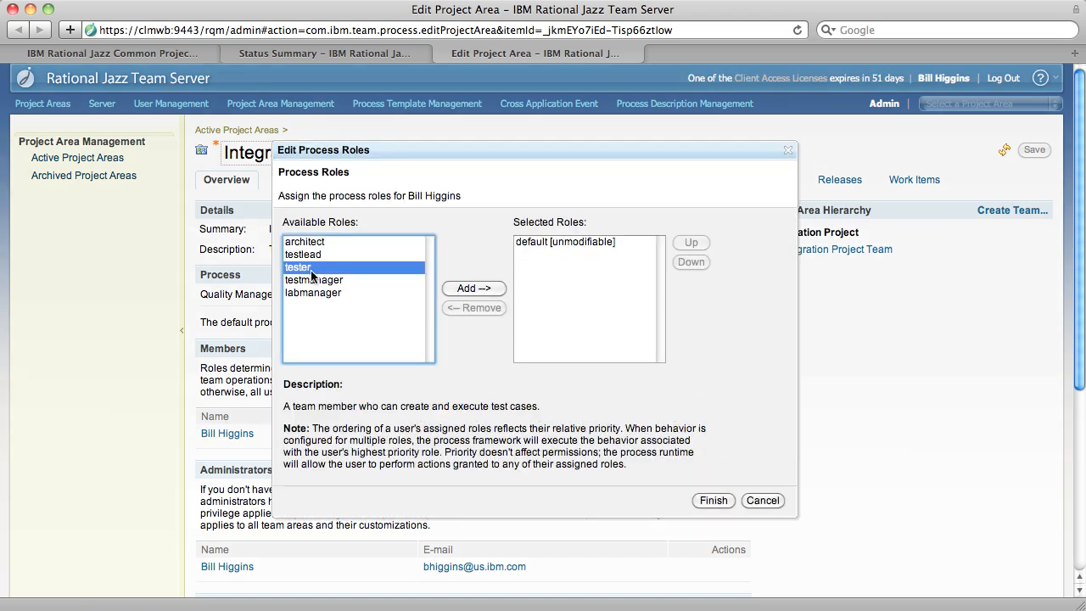
click(473, 287)
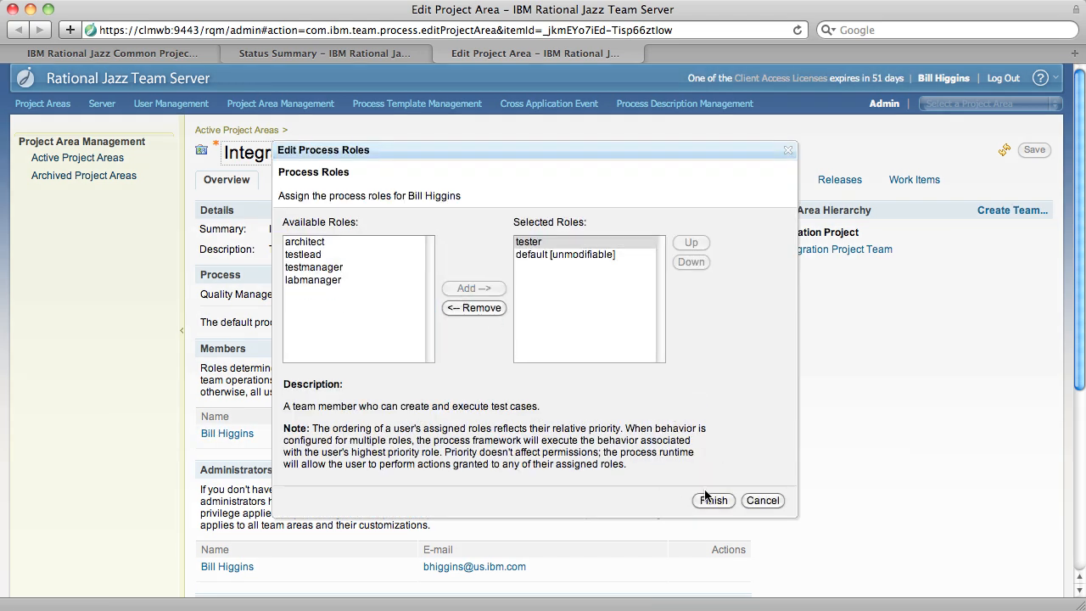
click(713, 500)
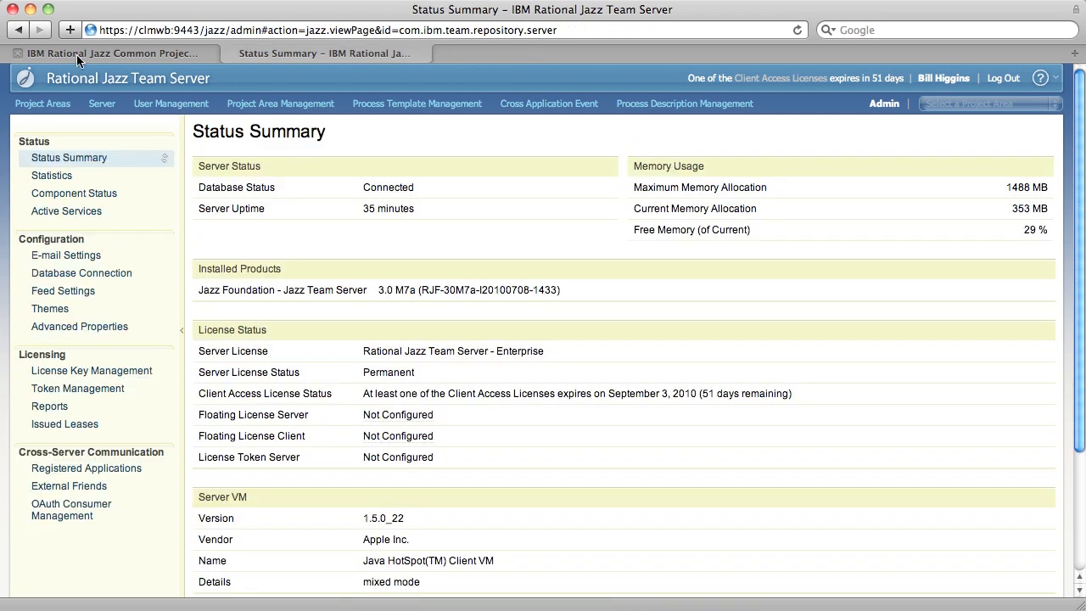
click(111, 52)
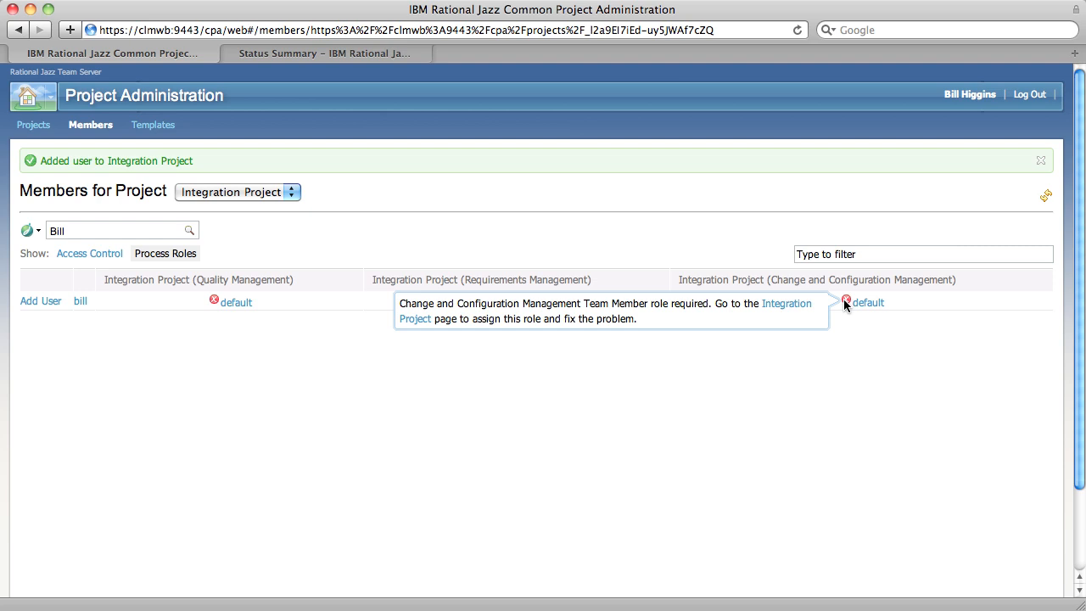
click(786, 304)
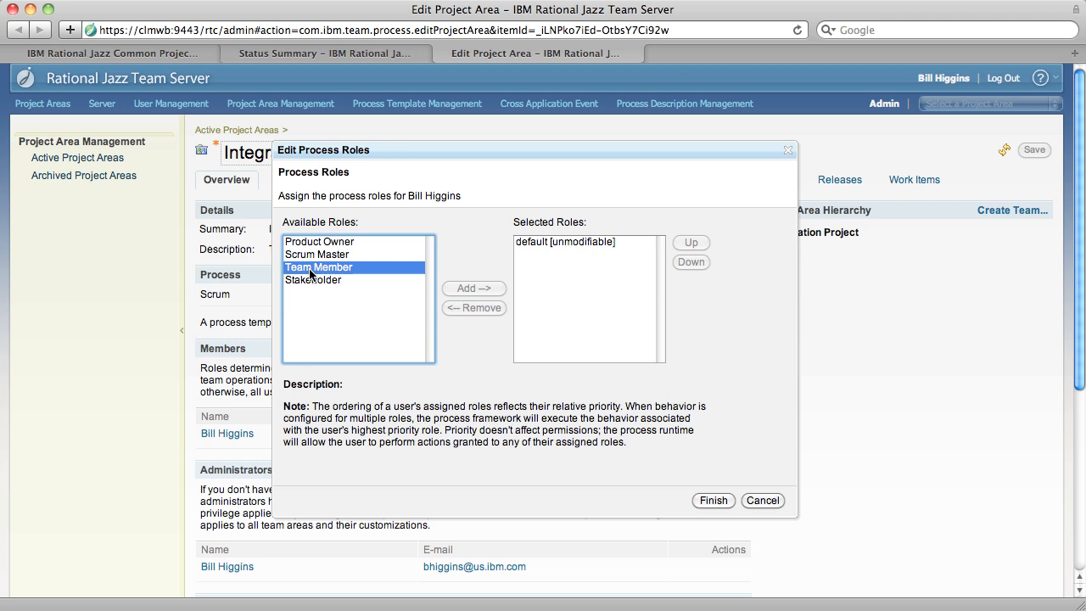
click(474, 288)
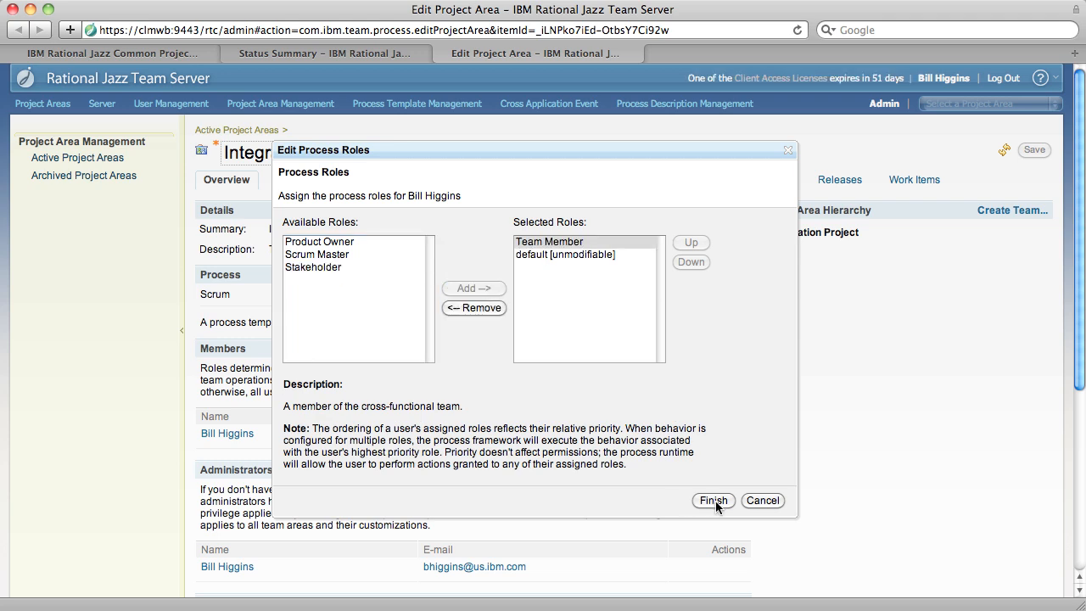
click(712, 500)
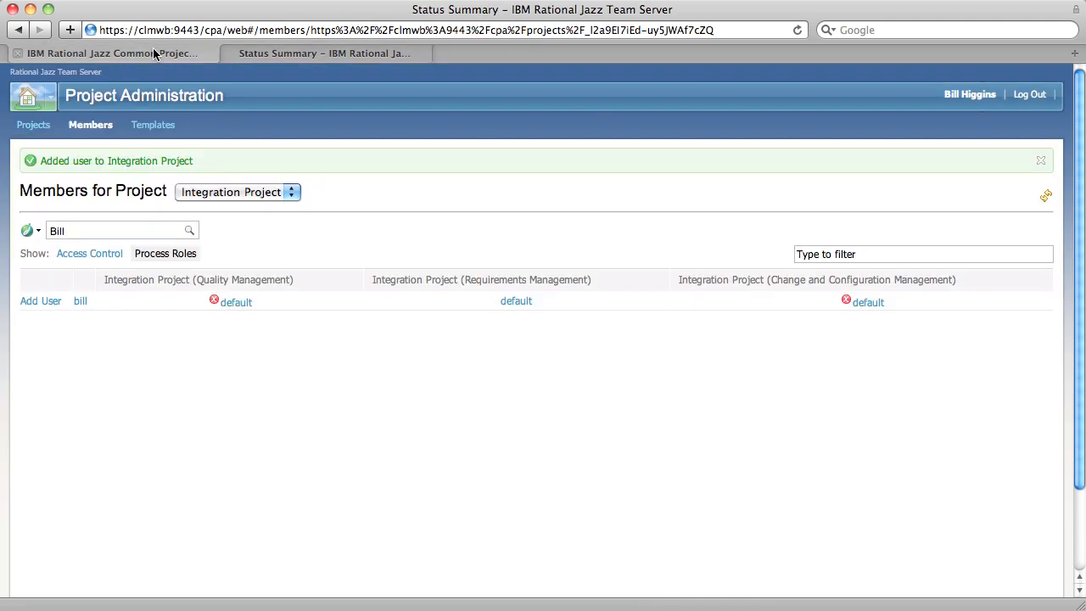
Refresh the Members page and view bill's process roles showing tester and Team Member.
click(1046, 195)
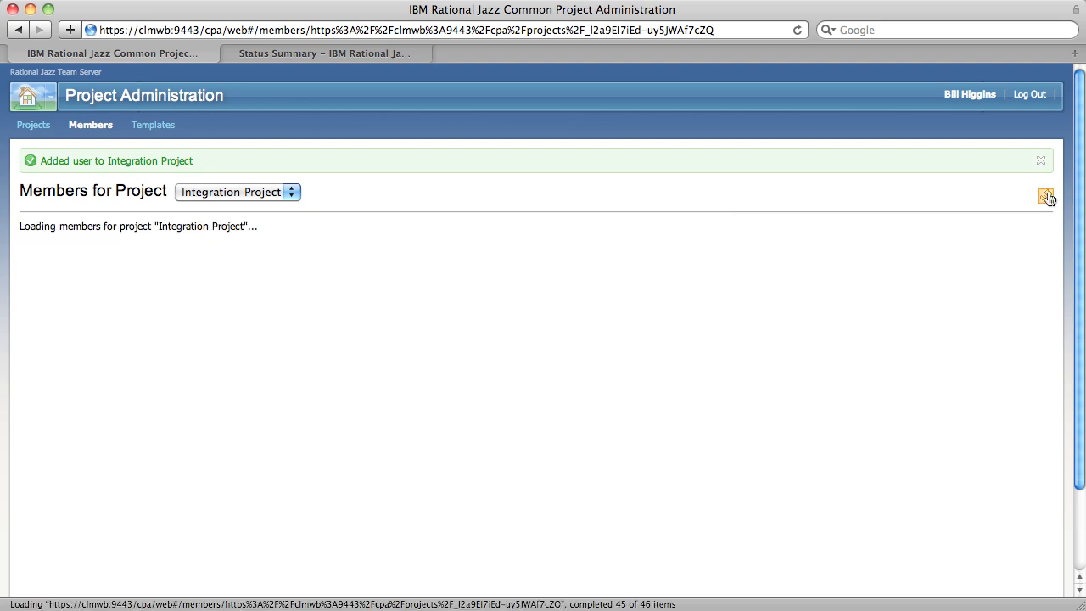
mouse_move(317, 319)
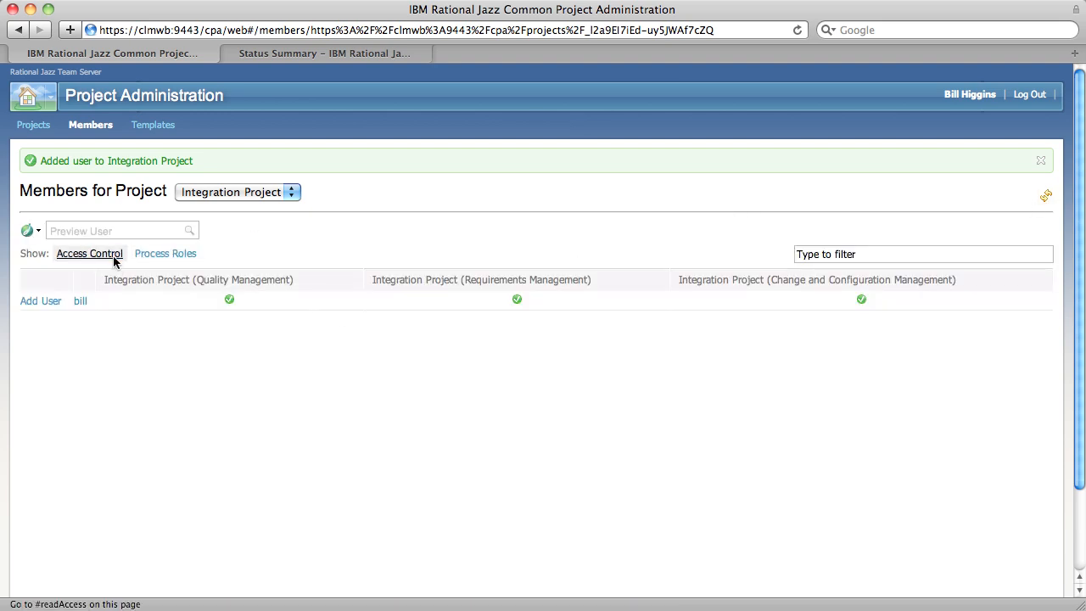
click(166, 253)
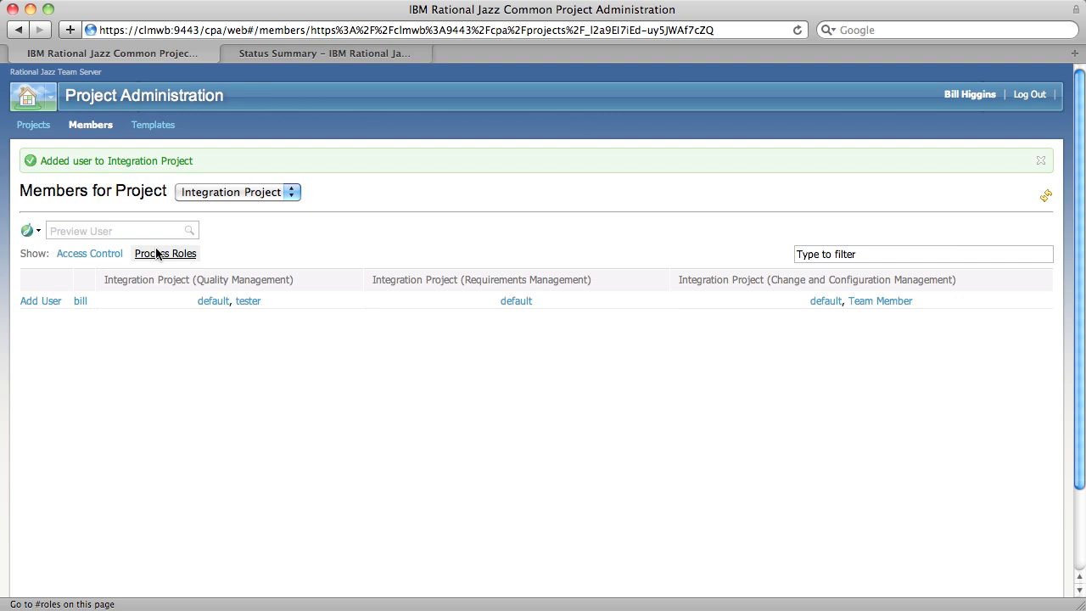
mouse_move(156, 298)
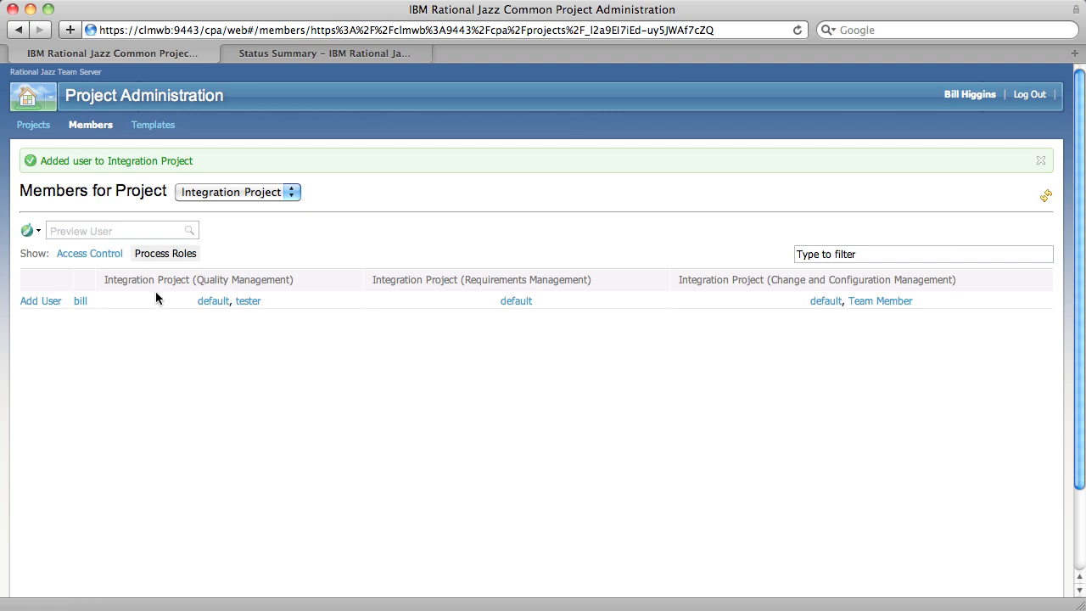
mouse_move(176, 312)
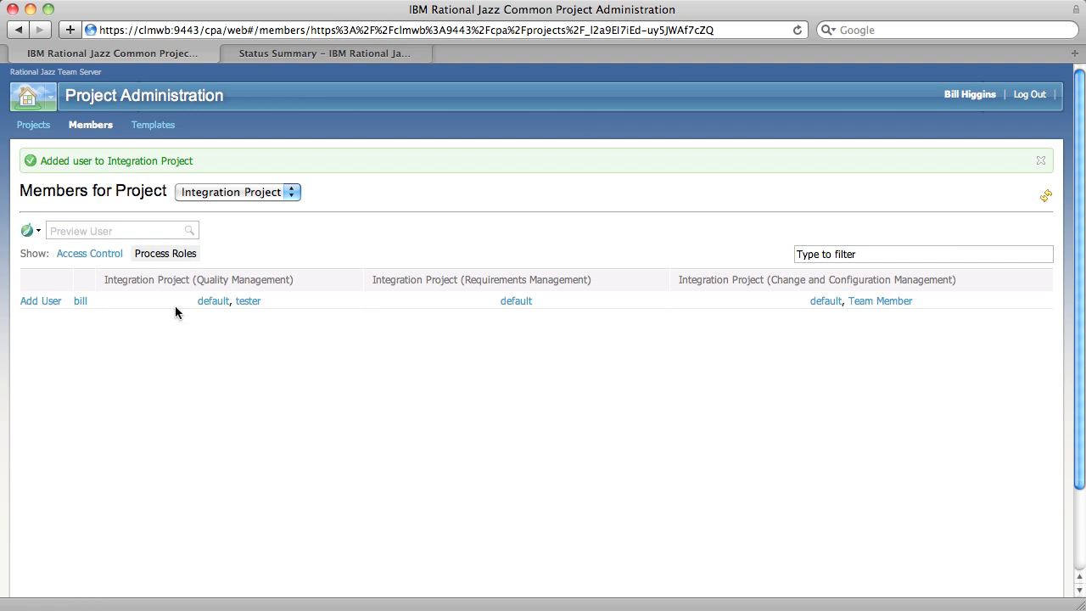
mouse_move(249, 311)
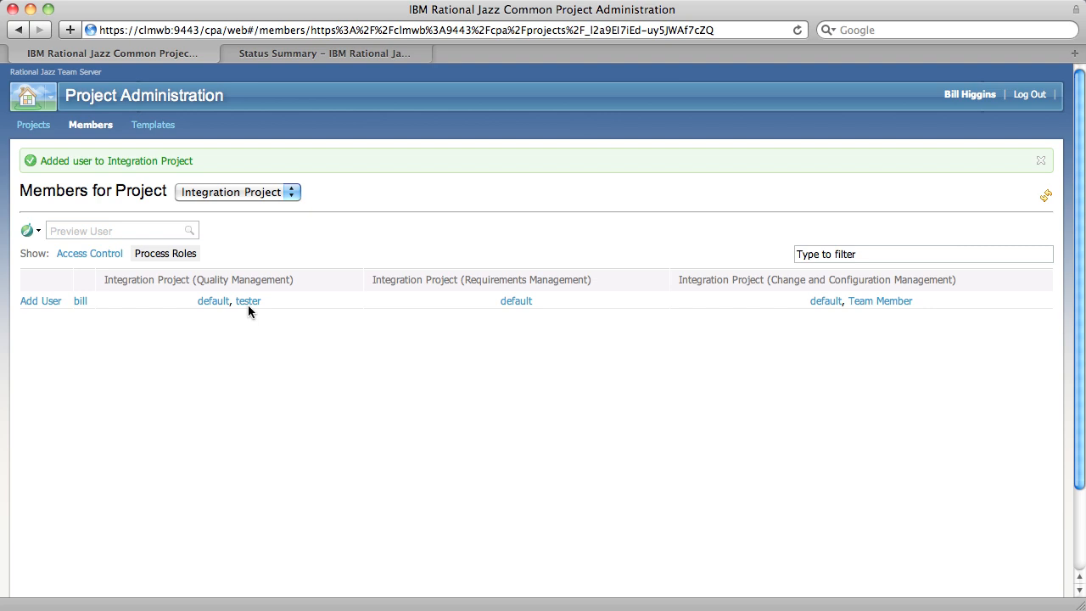